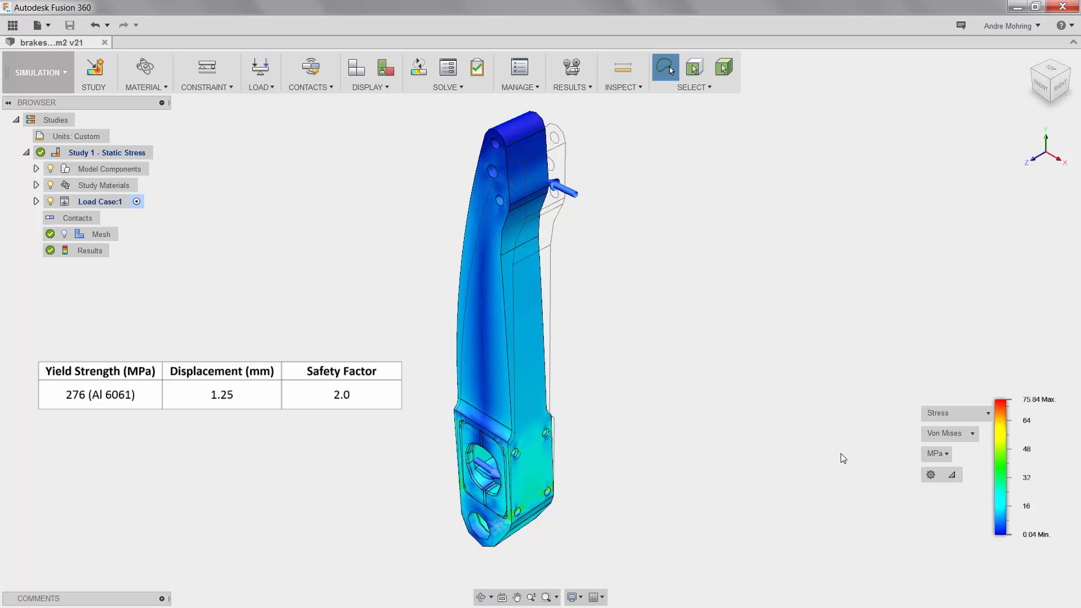
mouse_move(946, 413)
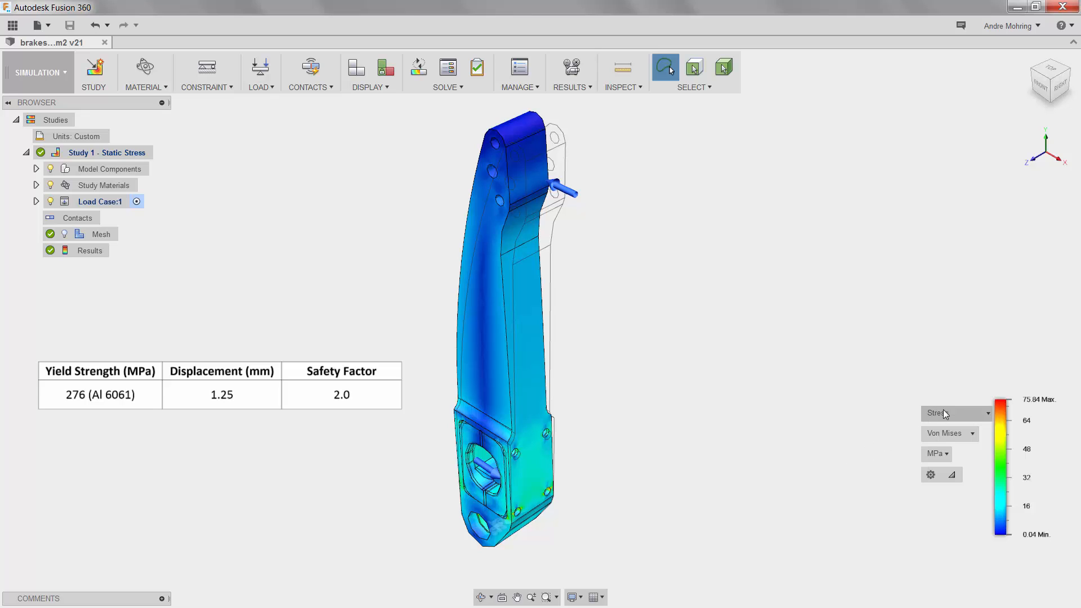
- Switch the result legend from von Mises stress to total displacement, peaking near 0.38 mm
click(956, 413)
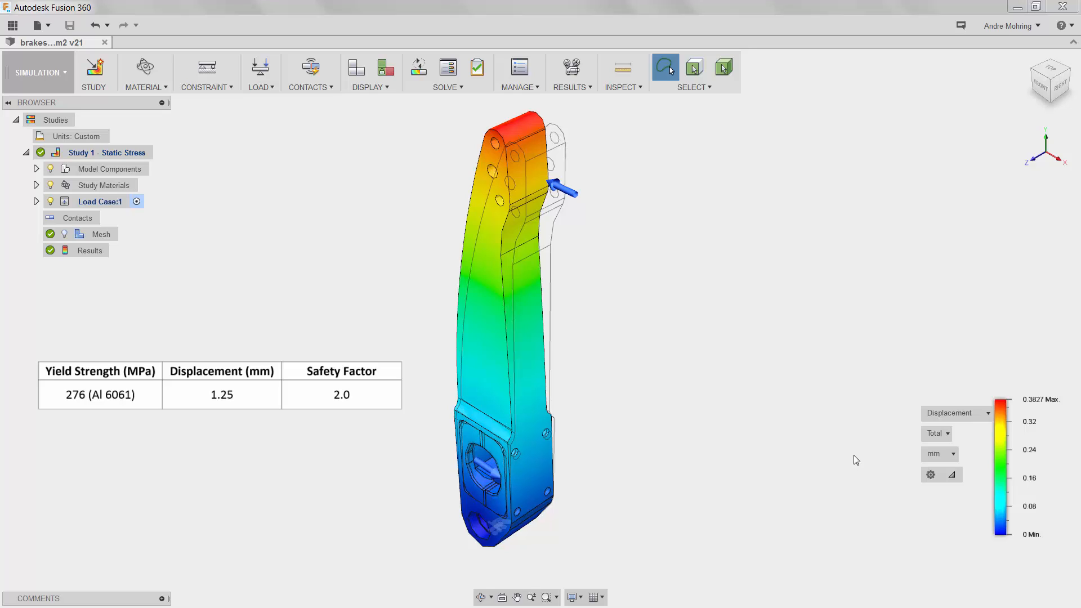
mouse_move(891, 431)
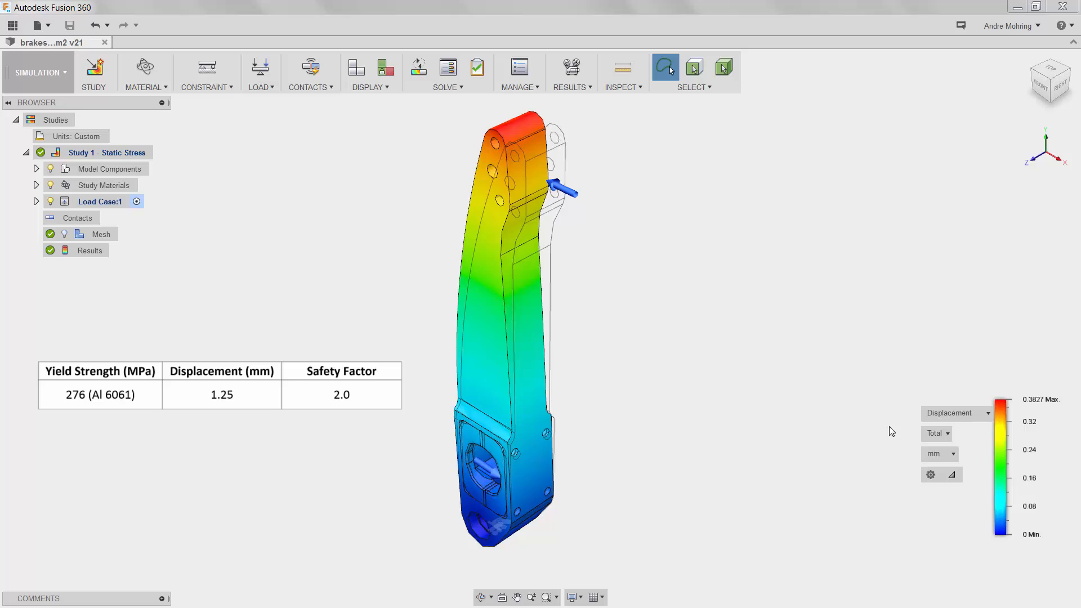
- Switch the result legend to Safety Factor, showing a minimum around 3.63
click(988, 414)
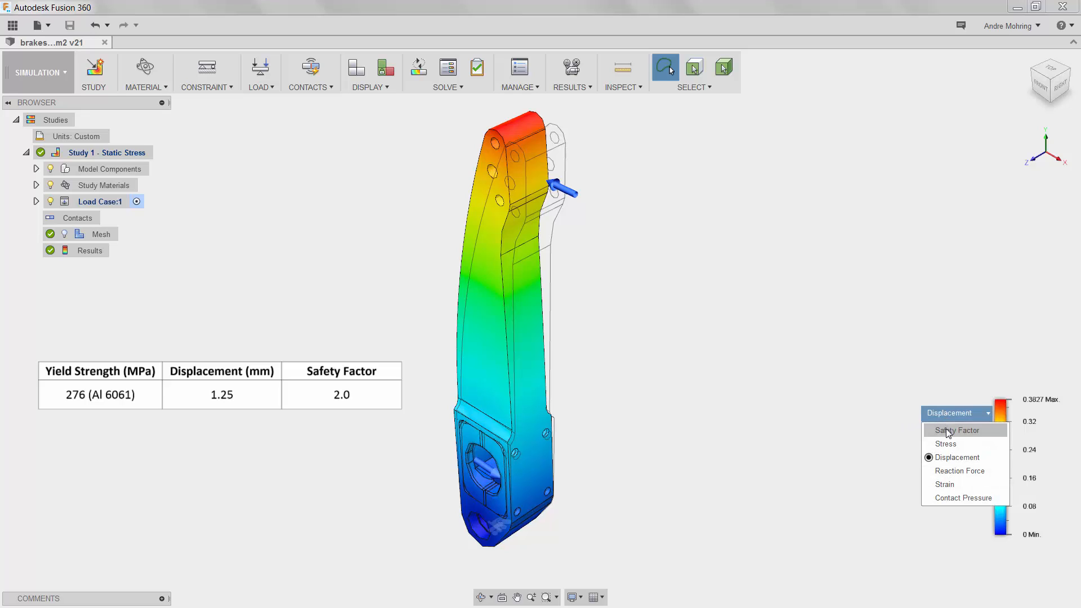
click(956, 430)
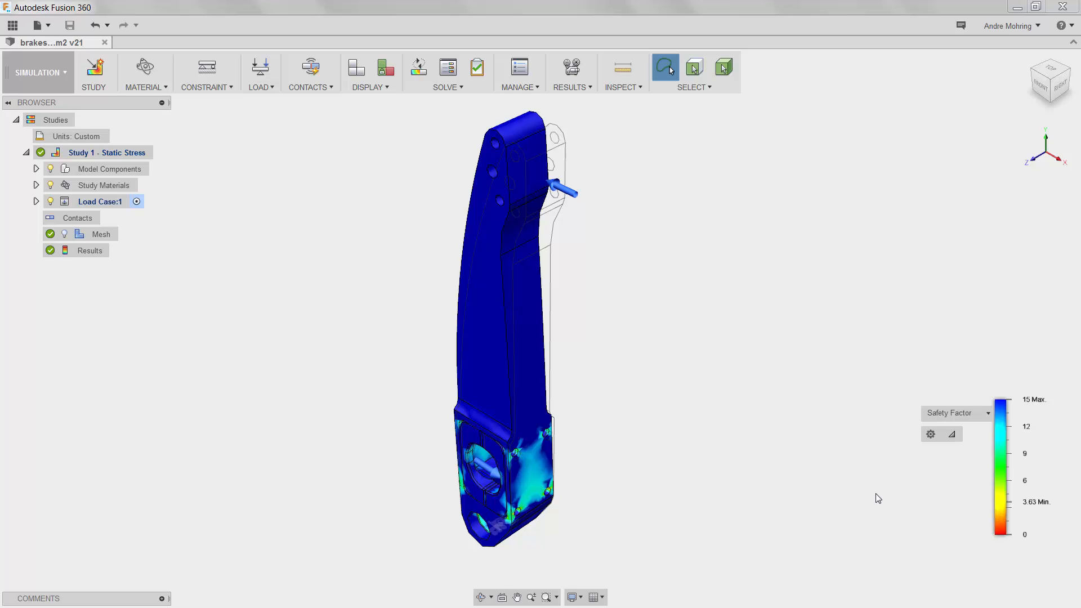
mouse_move(192, 108)
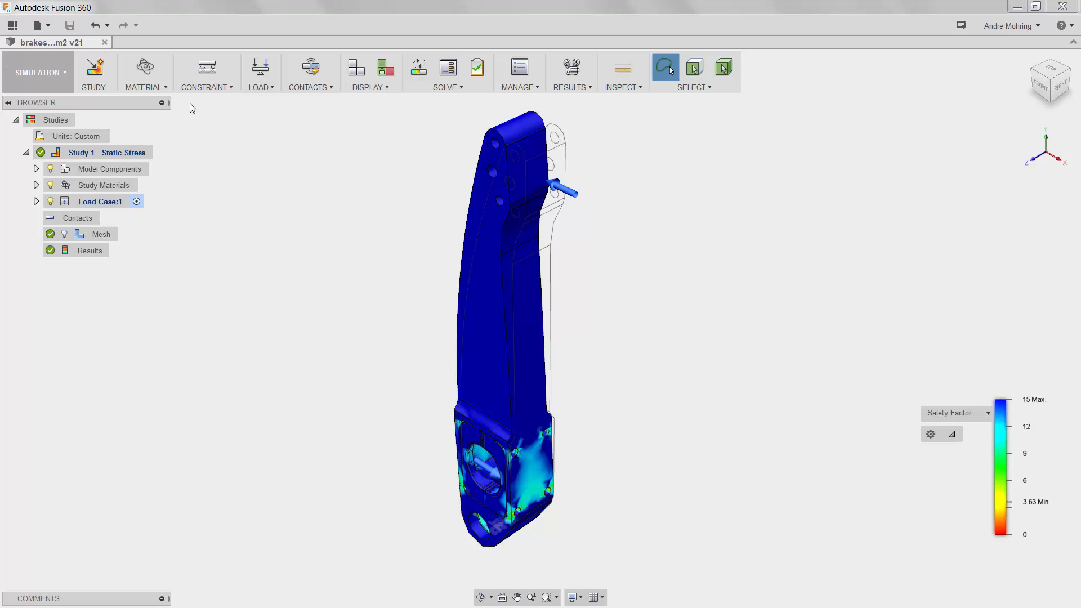
- Leave the SIMULATION workspace for MODEL to edit the pedal assembly geometry
click(39, 72)
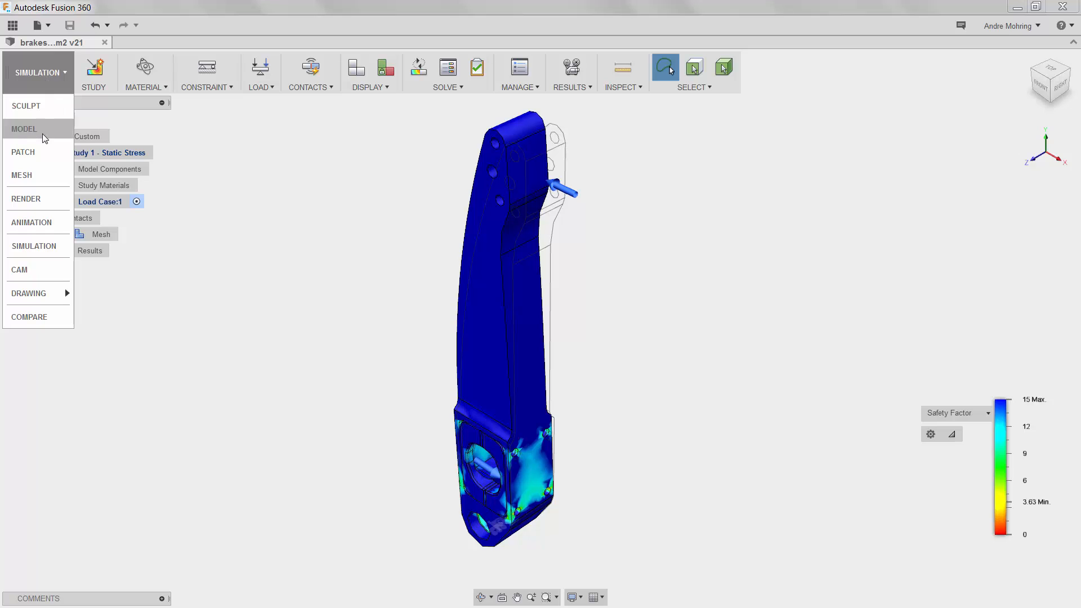
click(24, 128)
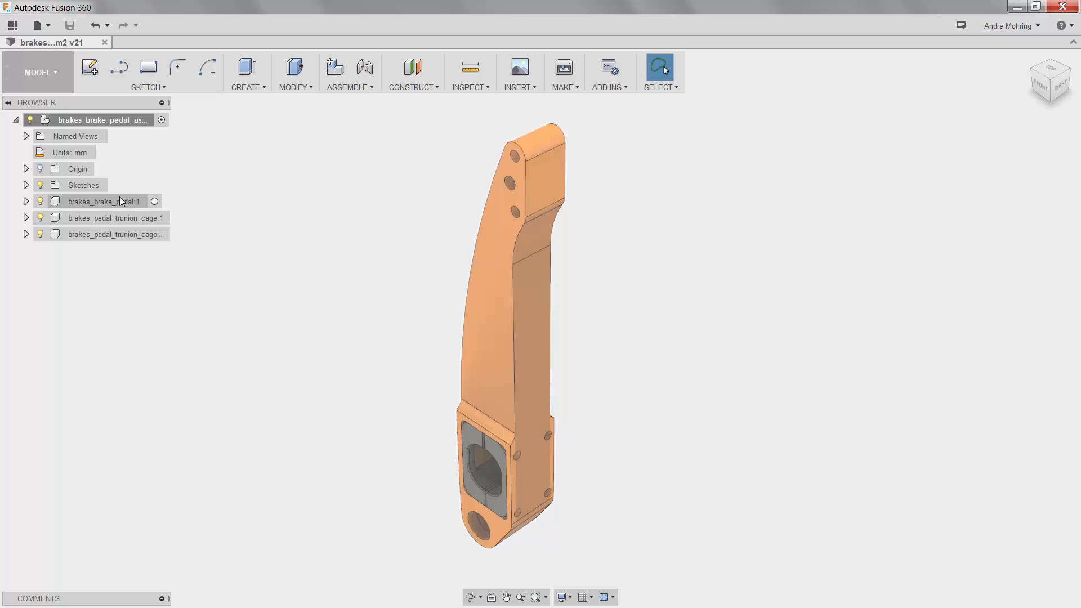
right_click(103, 202)
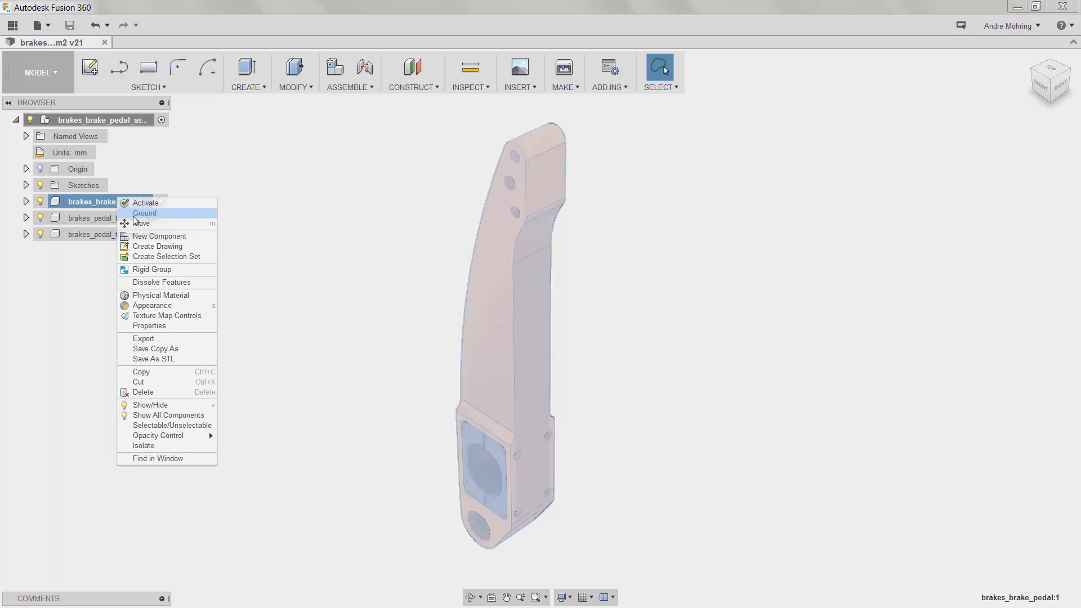
click(150, 326)
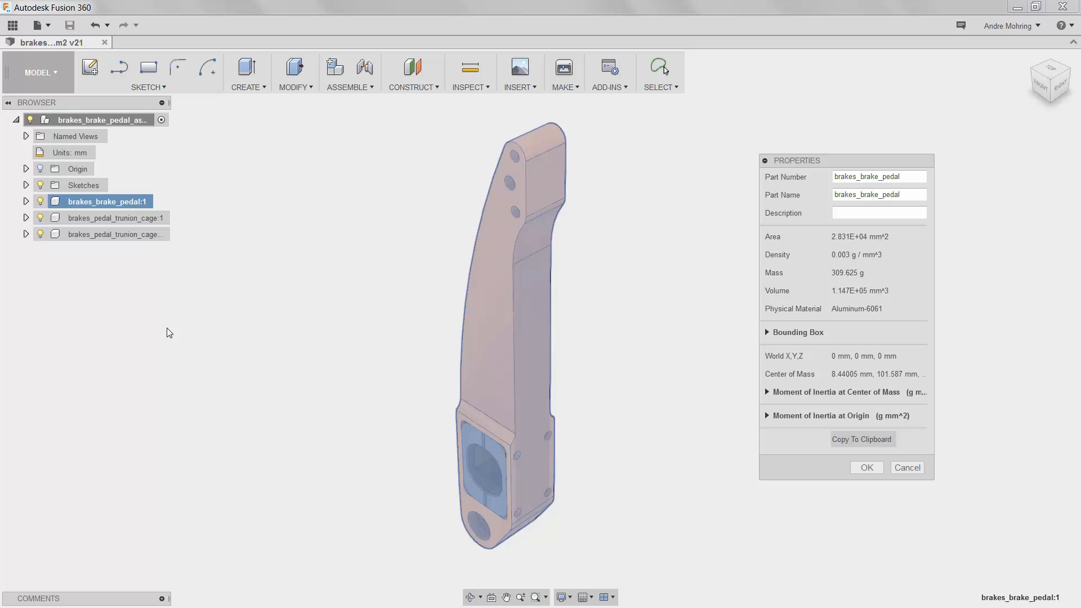
mouse_move(343, 380)
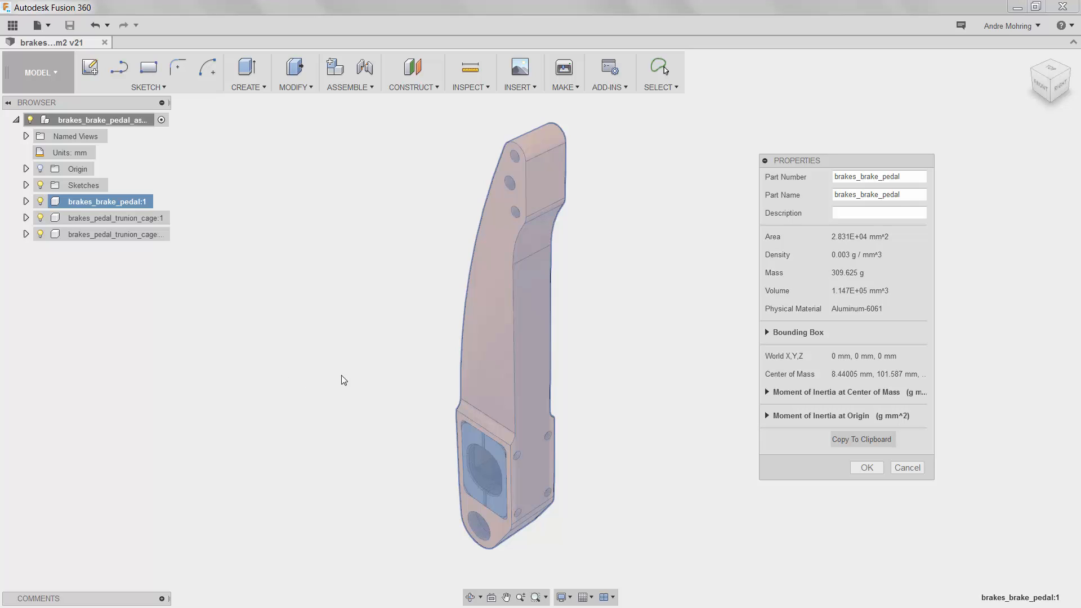
mouse_move(744, 319)
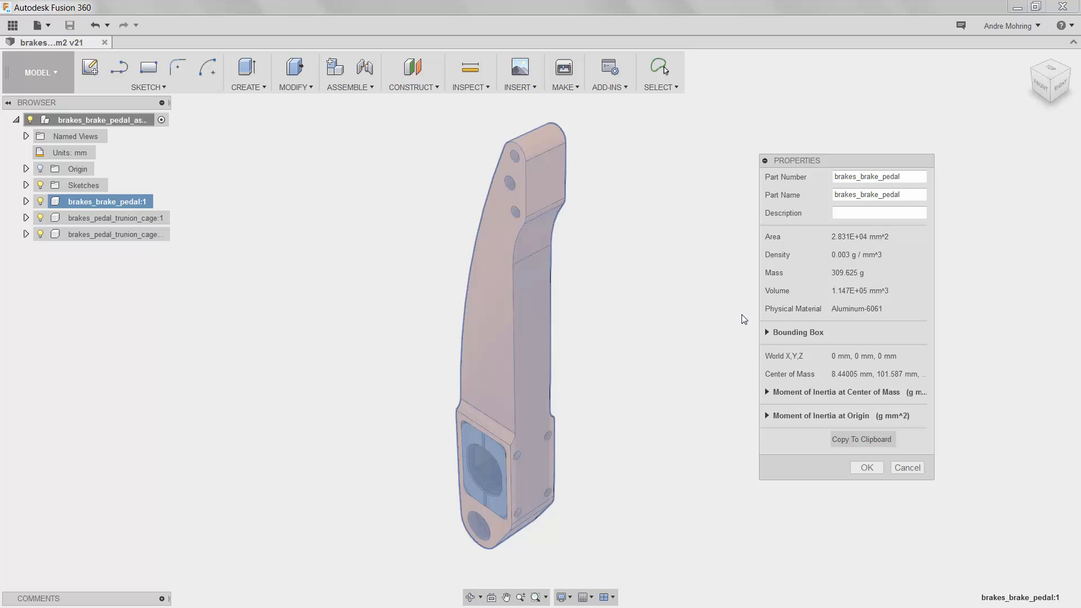
mouse_move(865, 467)
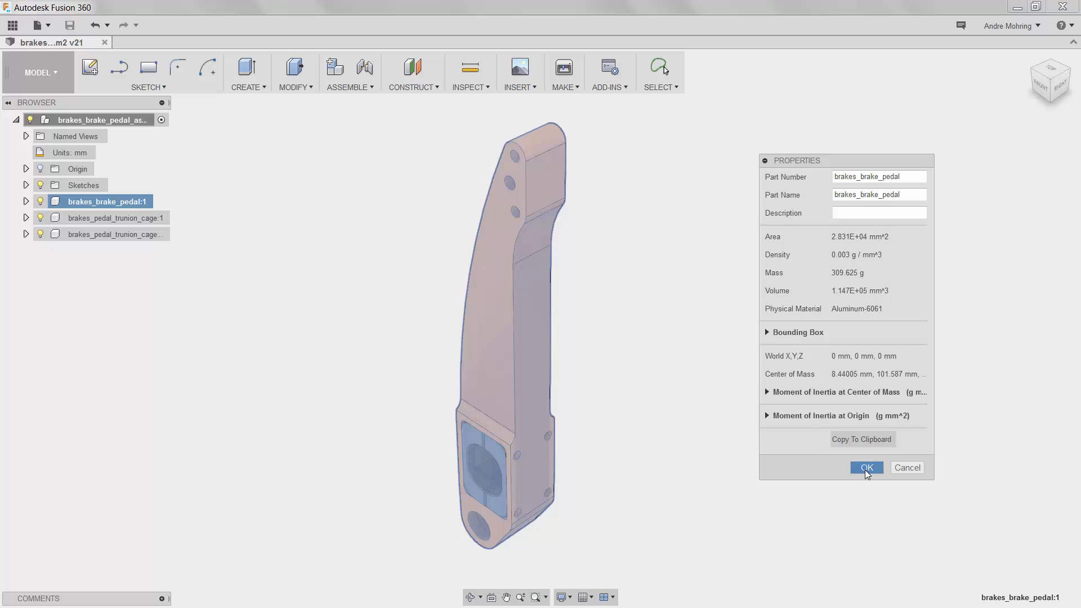
click(866, 468)
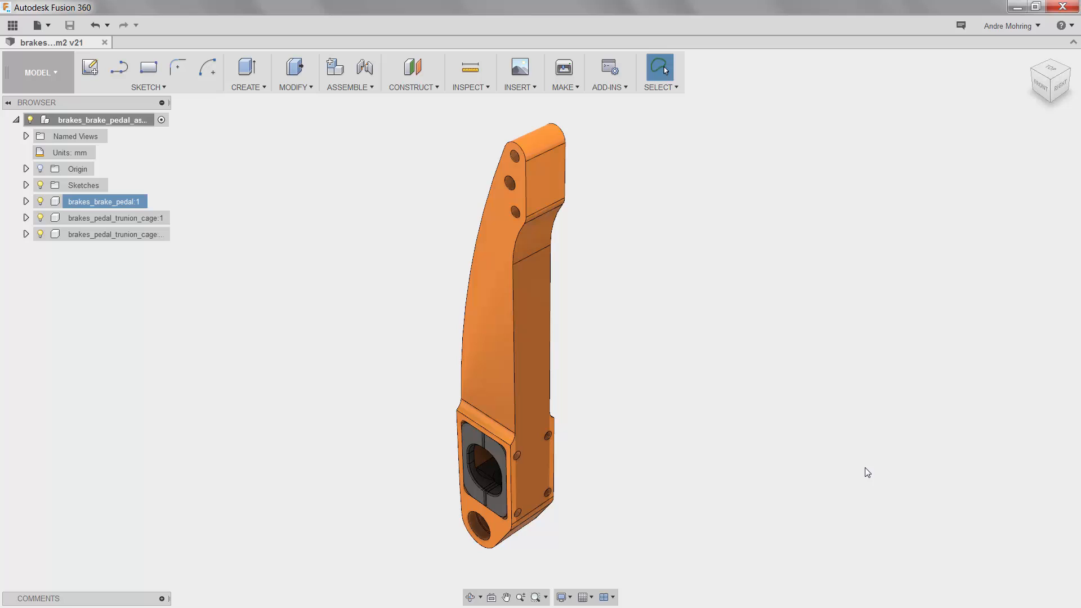
mouse_move(396, 271)
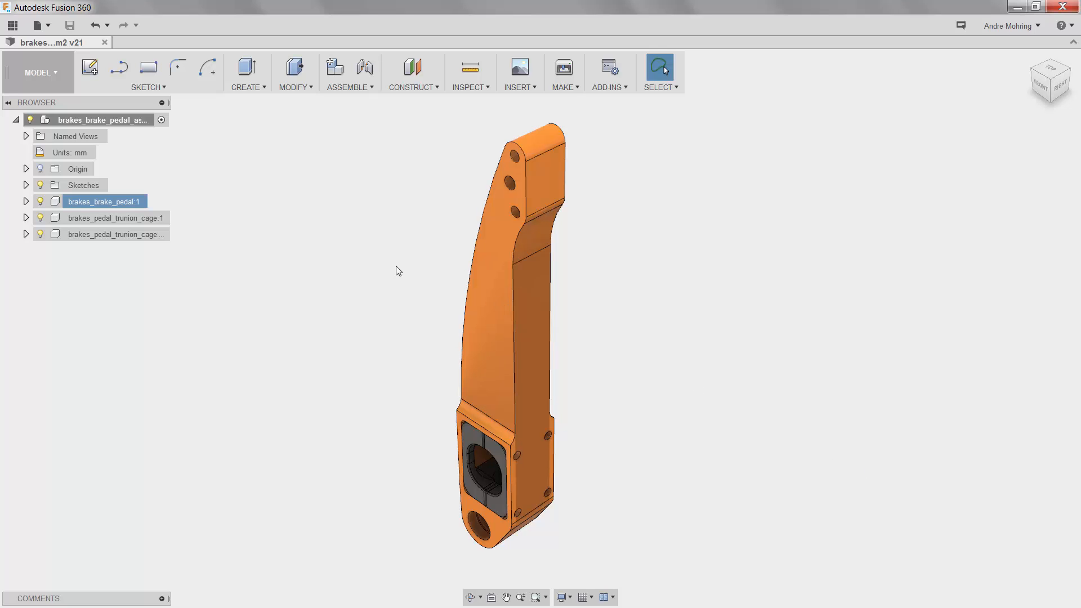
- Extrude the Sketch2 profile as a -10.2 mm cut pocket into the pedal's side face
click(26, 184)
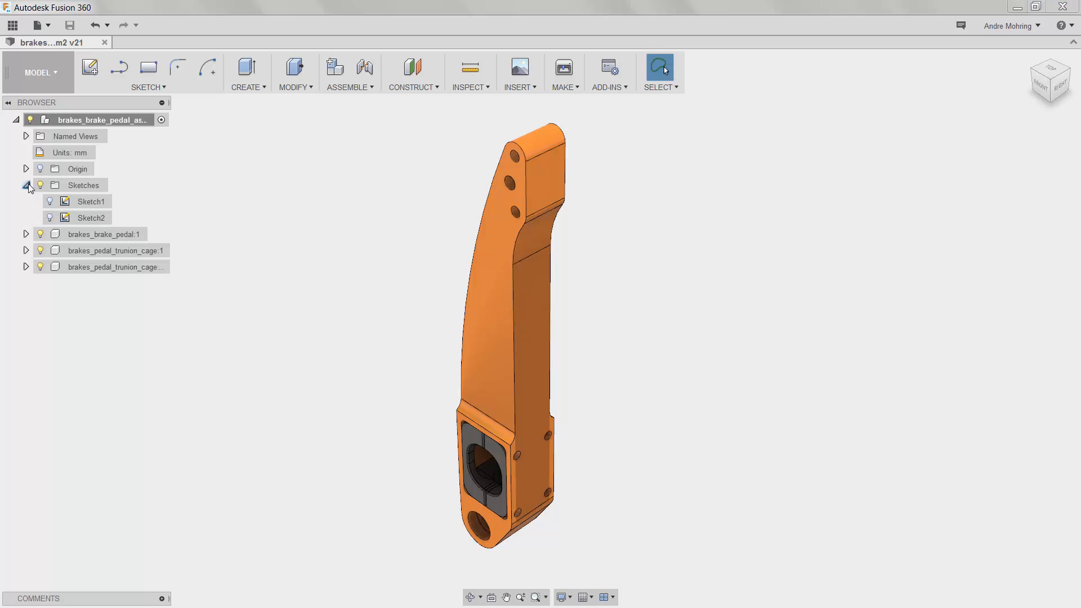
click(90, 218)
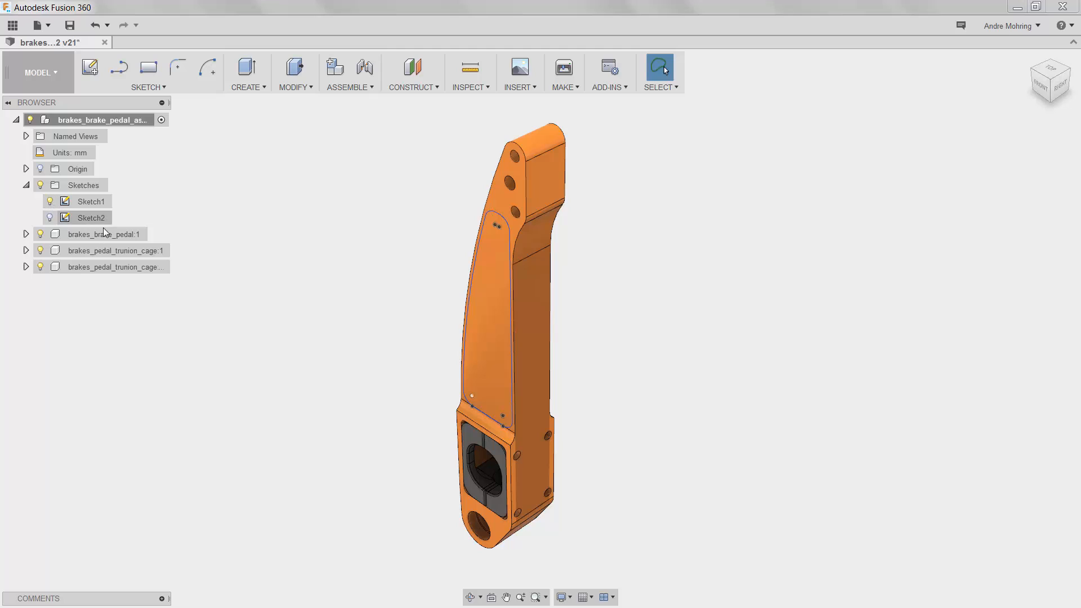
mouse_move(241, 150)
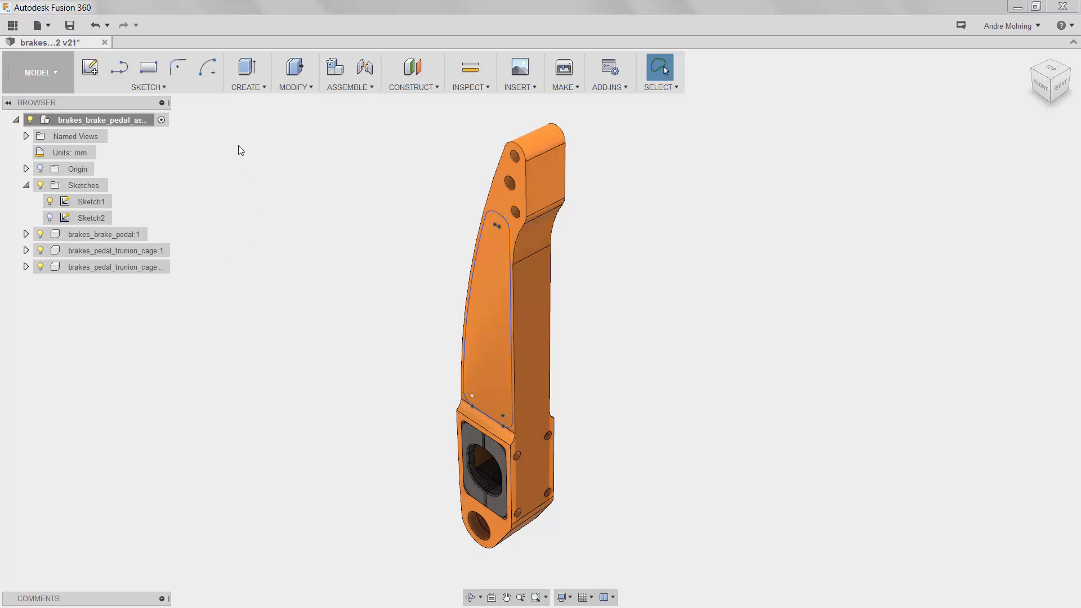
click(248, 66)
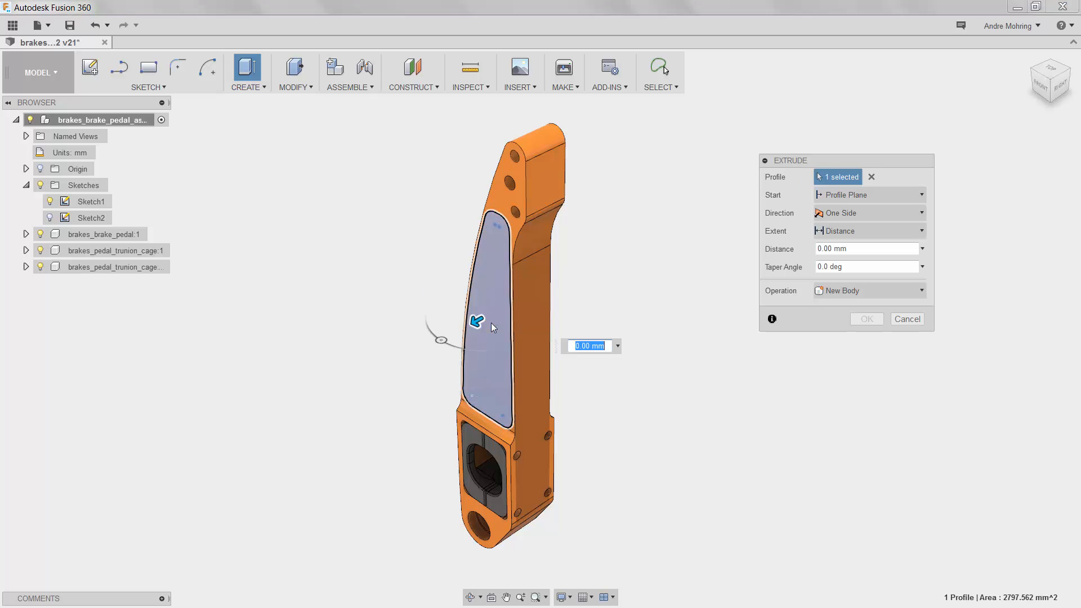
click(865, 248)
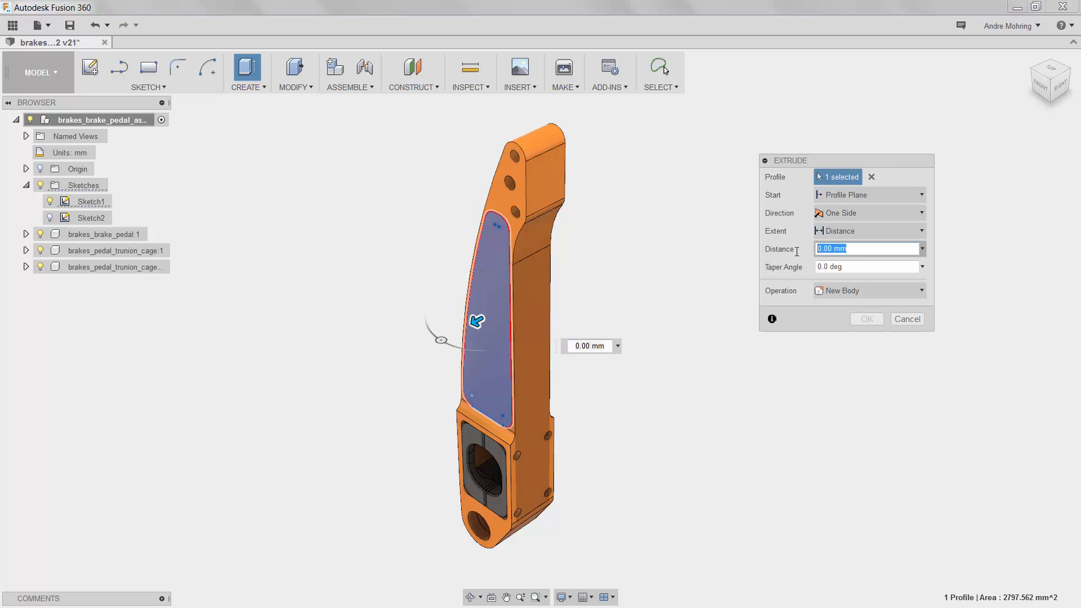
text(-10)
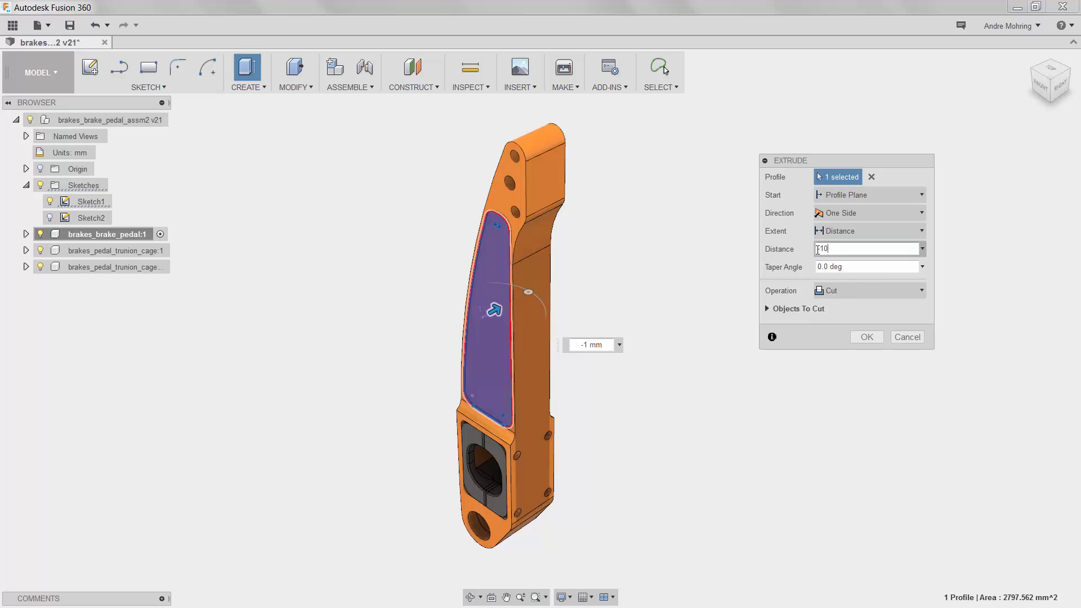
text(-10.2)
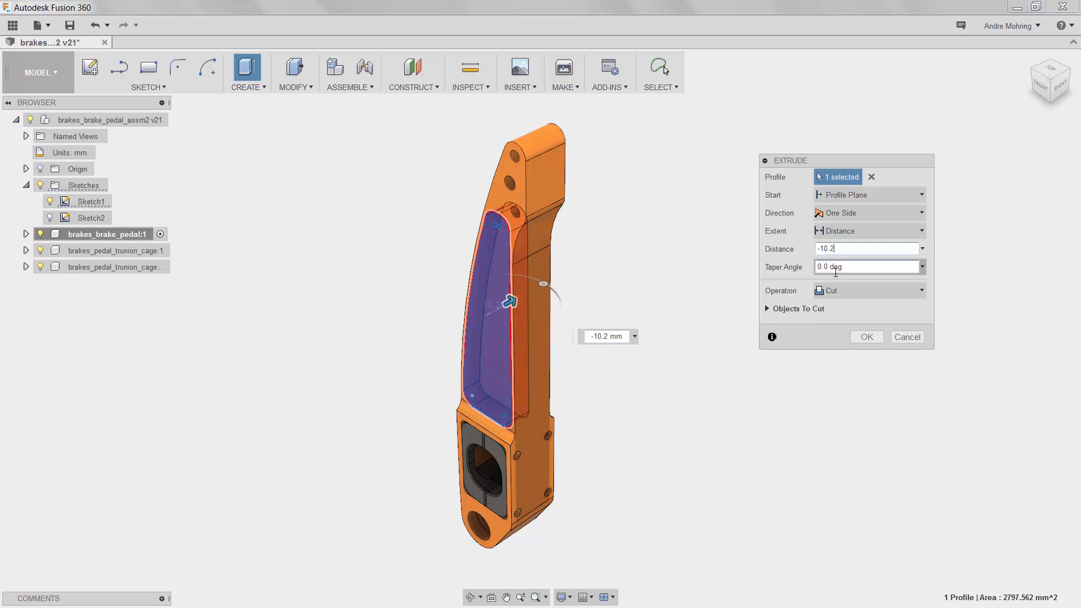
click(865, 336)
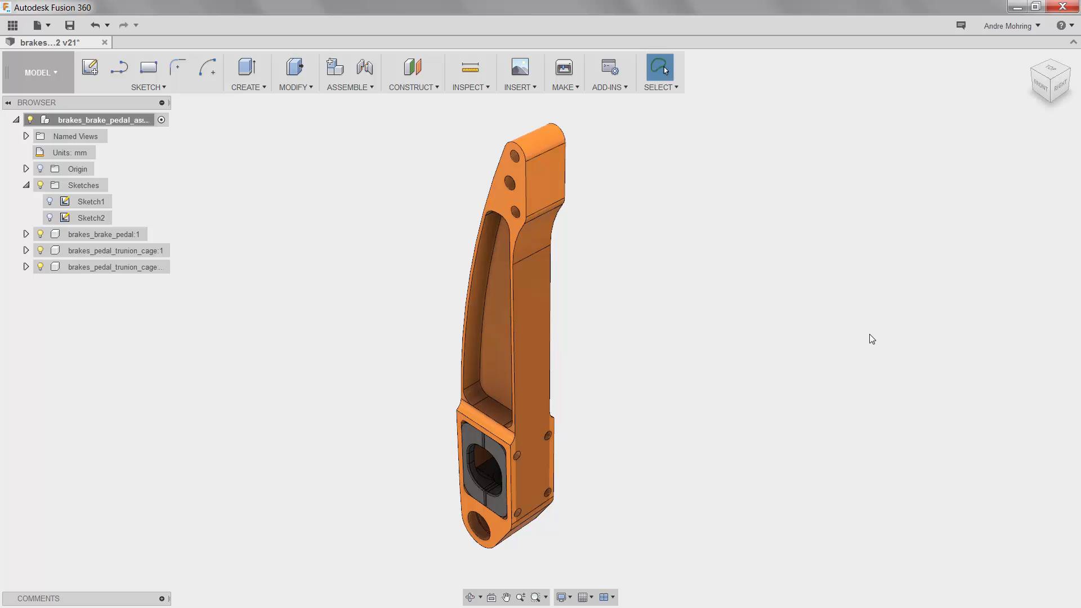
mouse_move(321, 118)
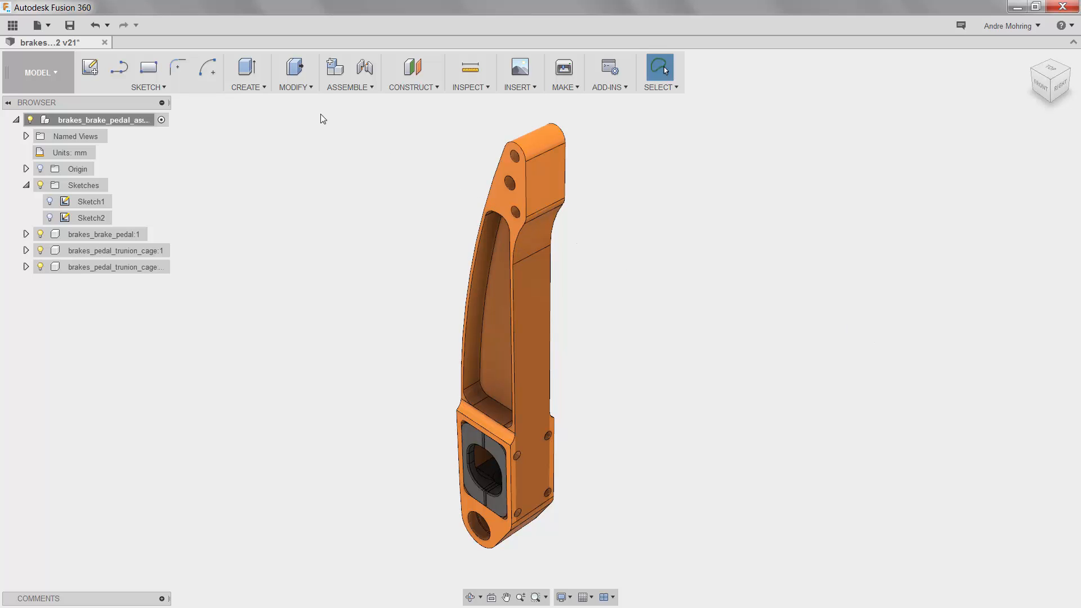
- Mirror the pocket cut feature across the pedal's mid-plane to the opposite side
click(246, 72)
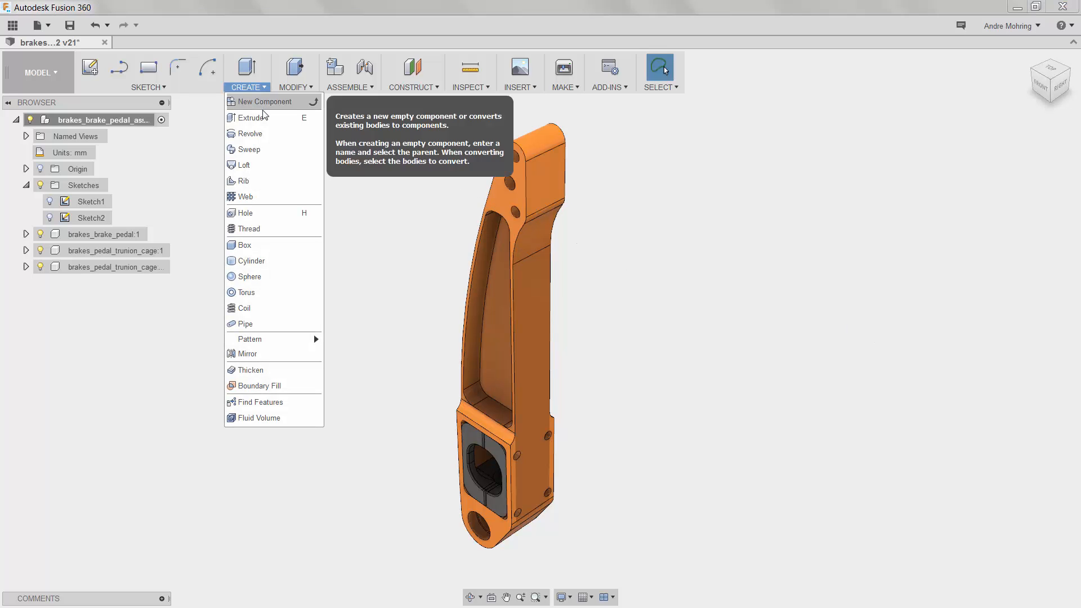
click(247, 354)
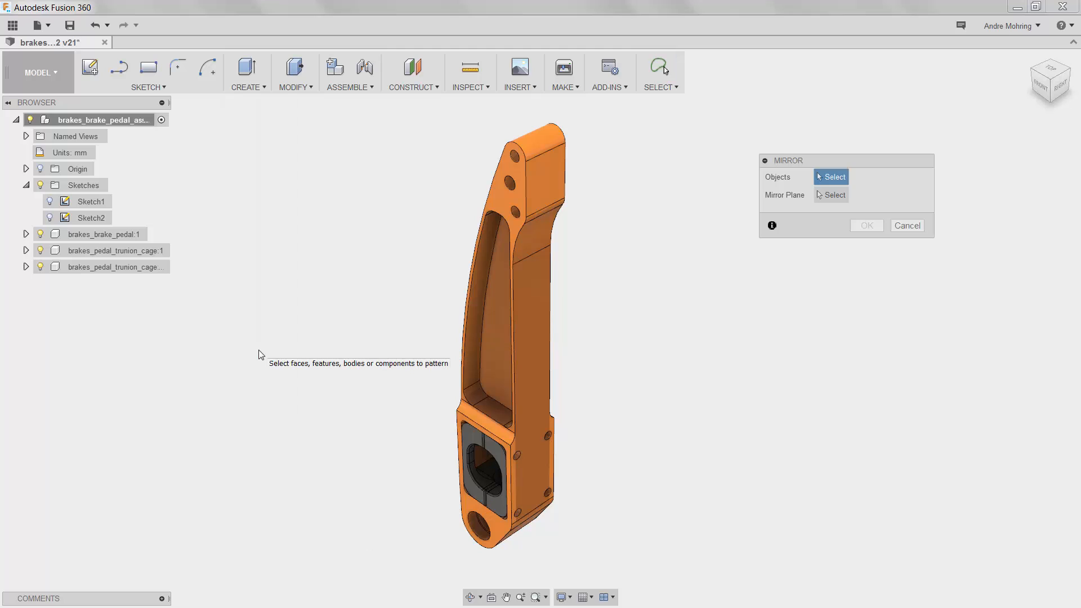
click(26, 234)
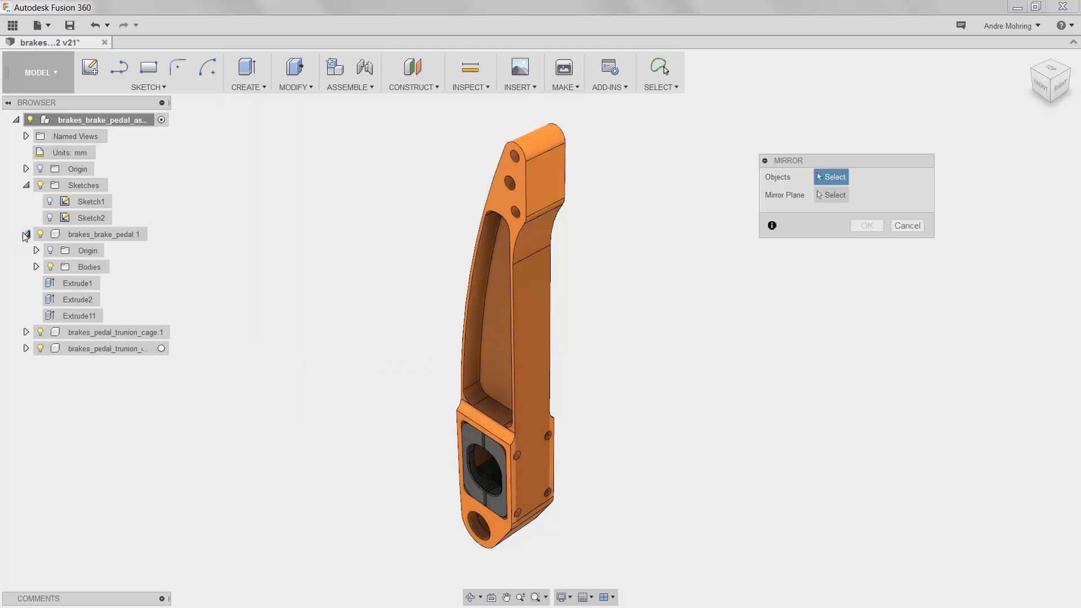
click(79, 316)
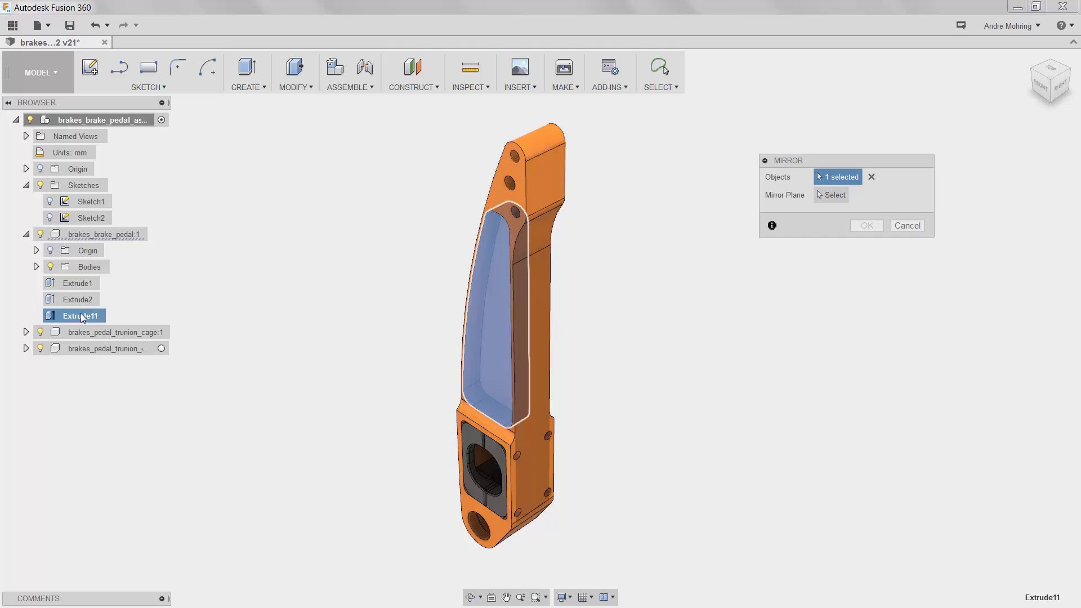
click(835, 195)
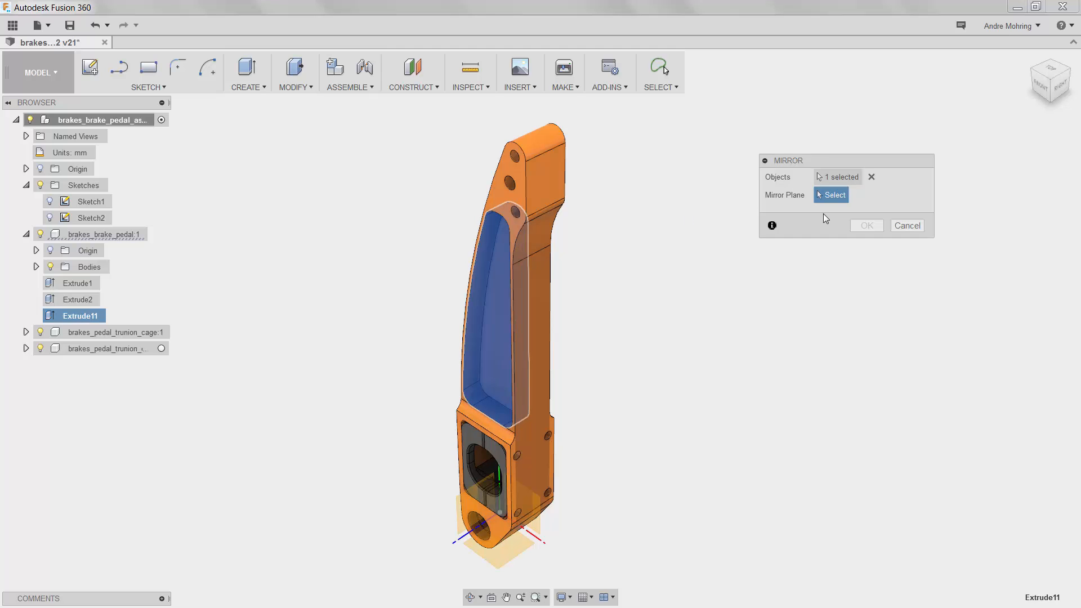
click(521, 503)
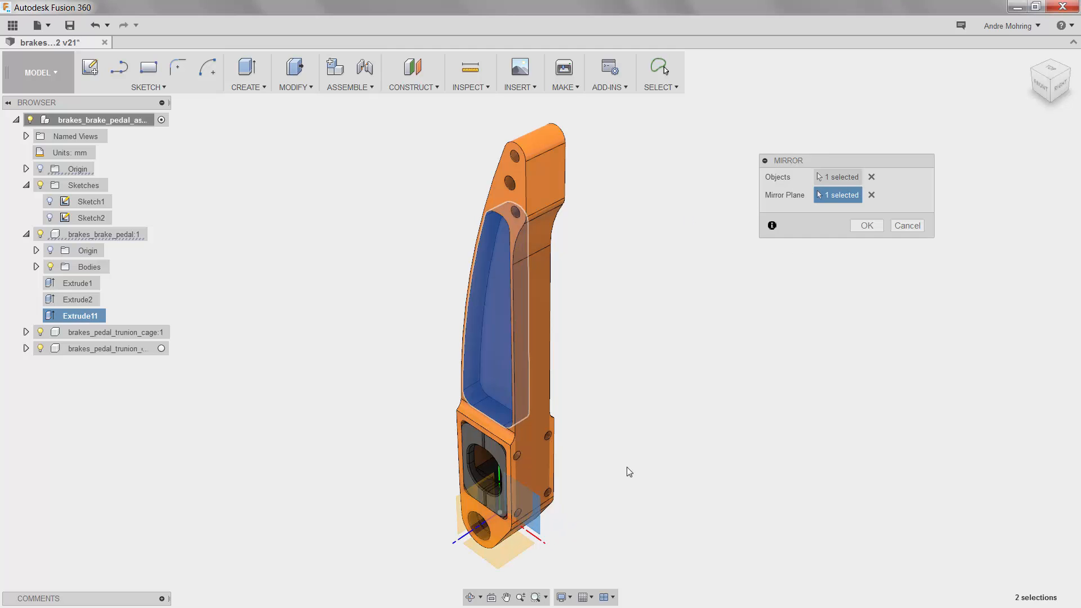
click(865, 226)
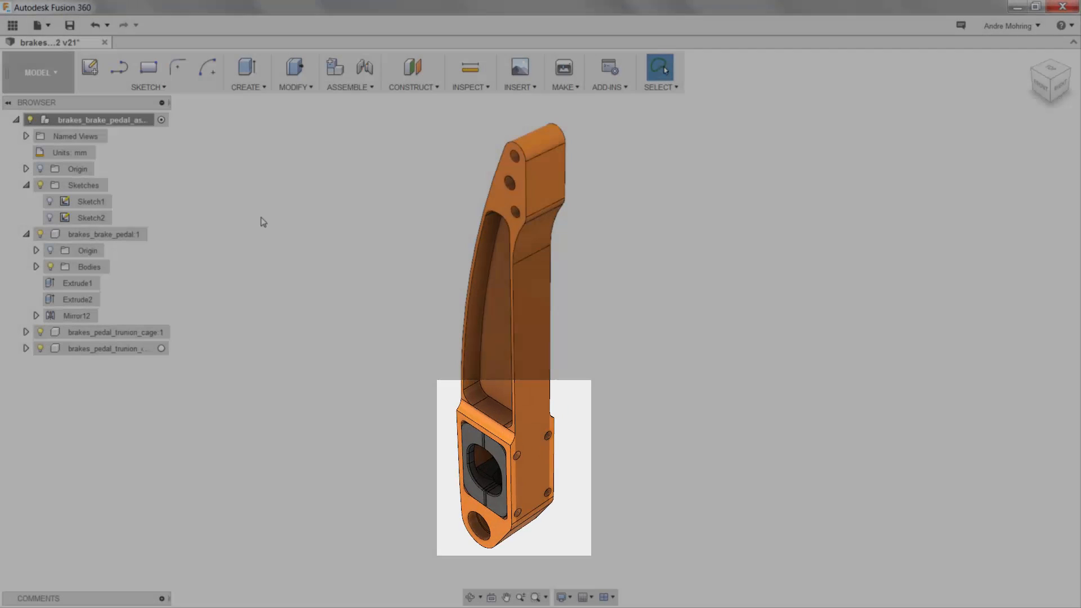
- Extrude the Sketch2 profile near the pivot hole as a through-all cut, direction flipped into the pedal
click(50, 201)
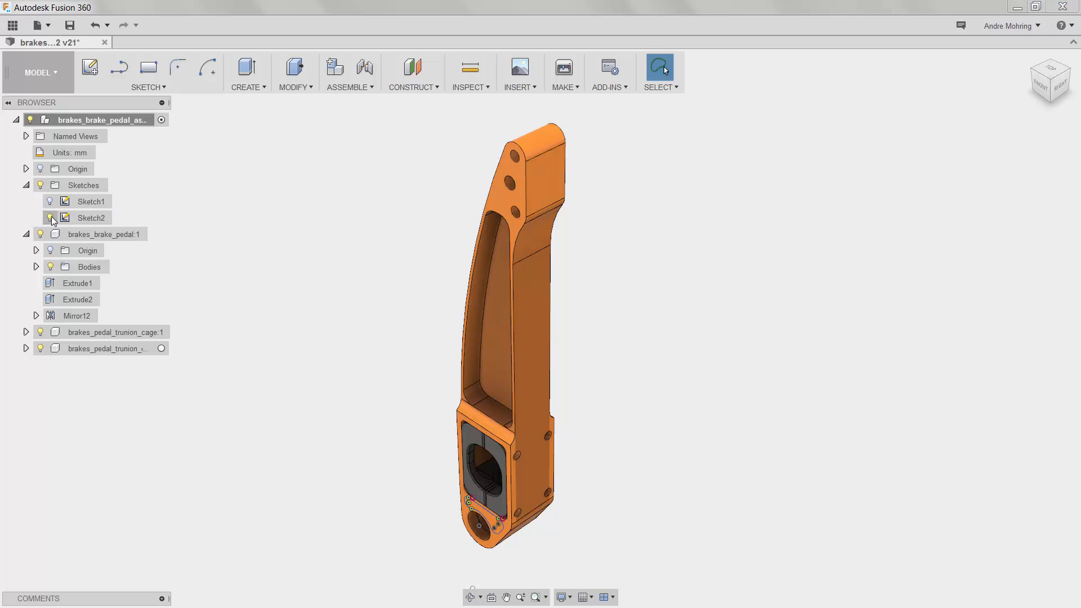
click(246, 68)
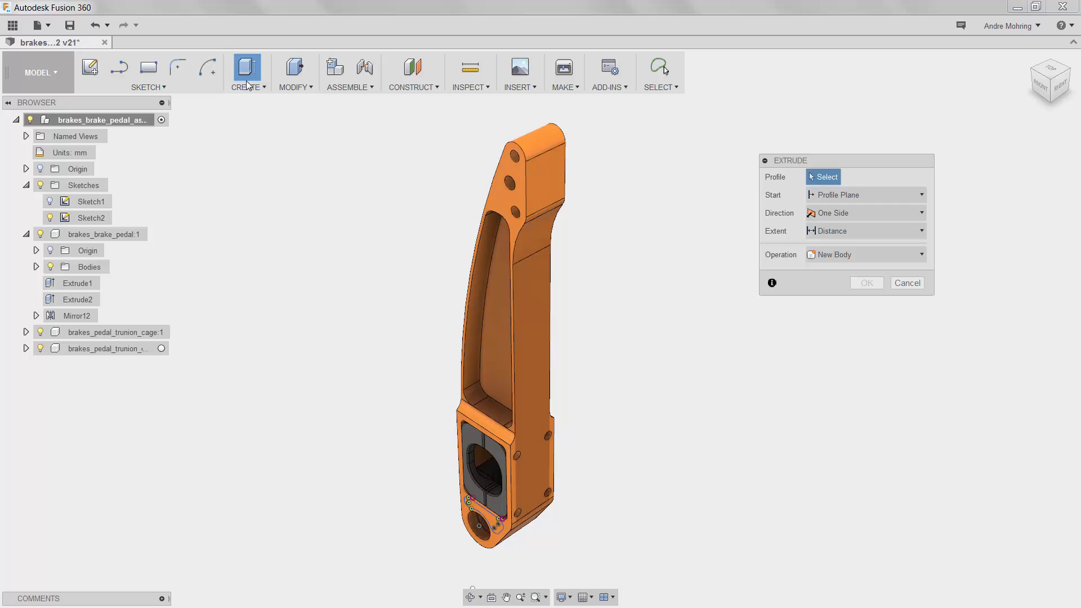
mouse_move(429, 424)
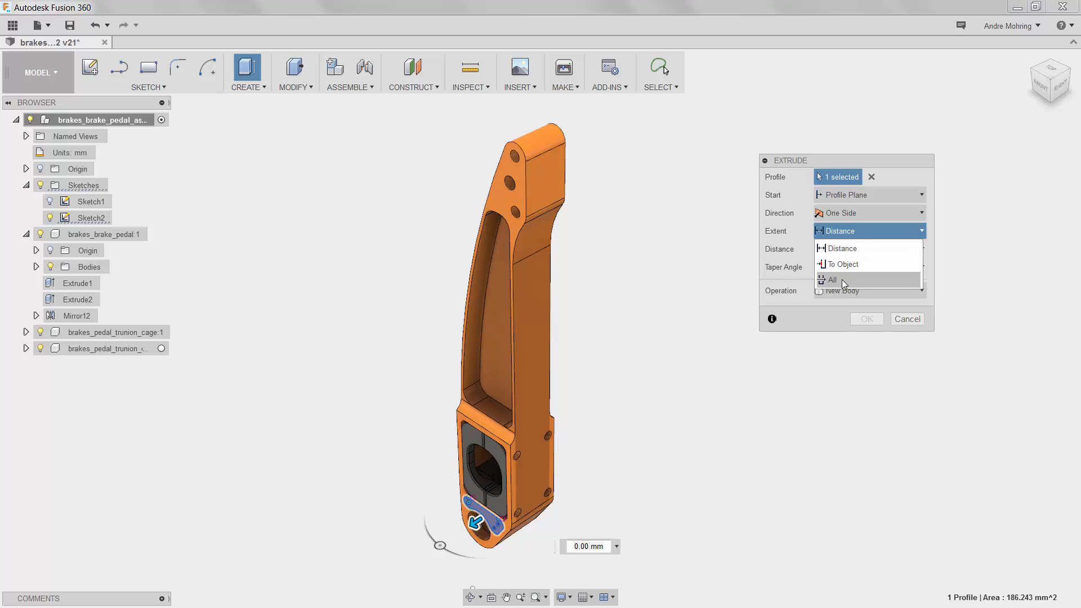
click(831, 280)
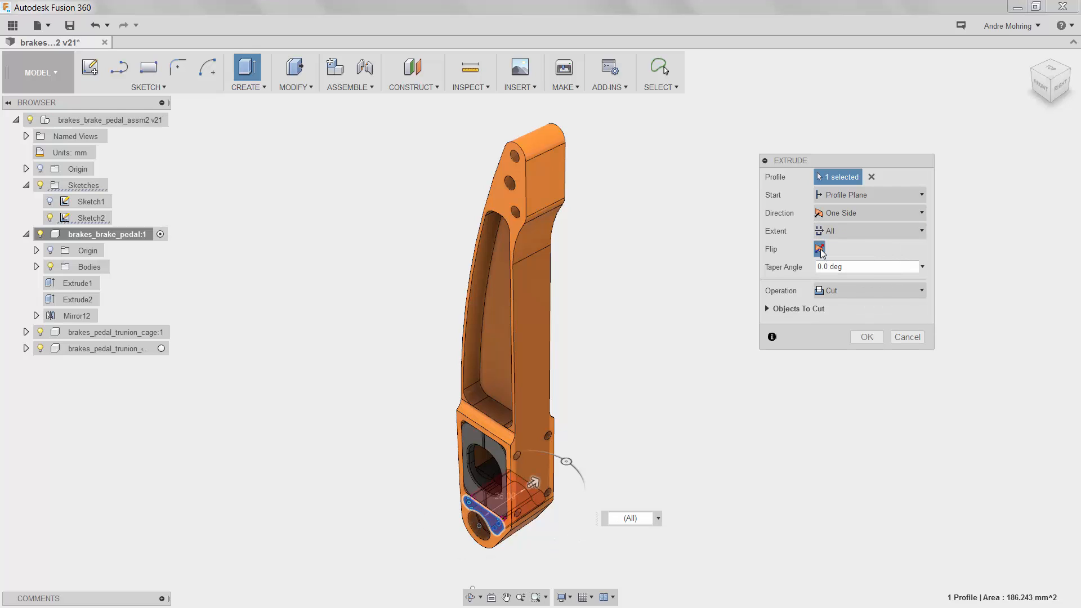
click(866, 336)
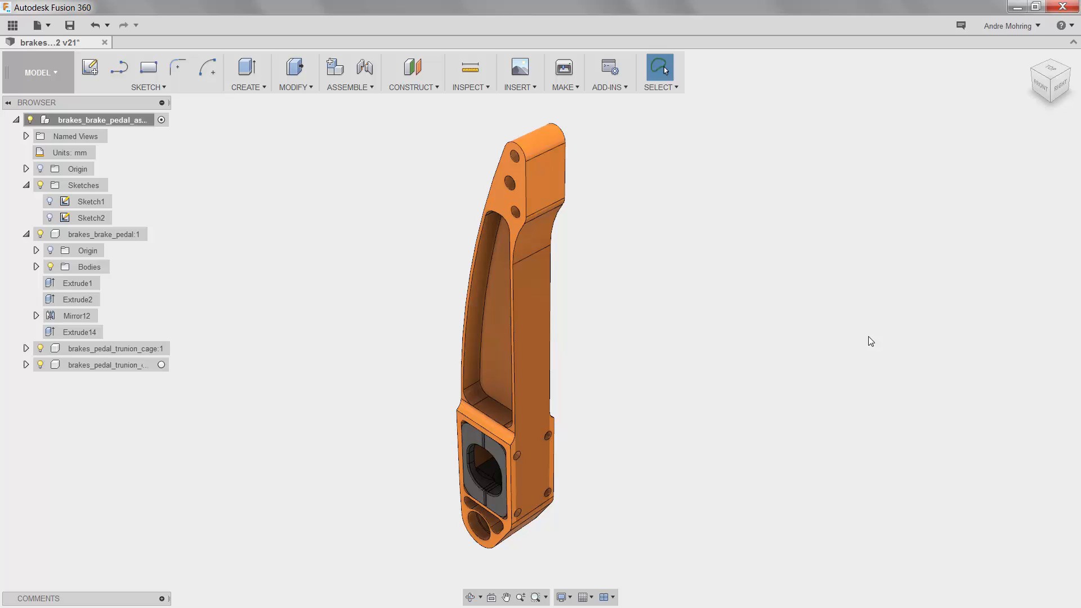
mouse_move(350, 222)
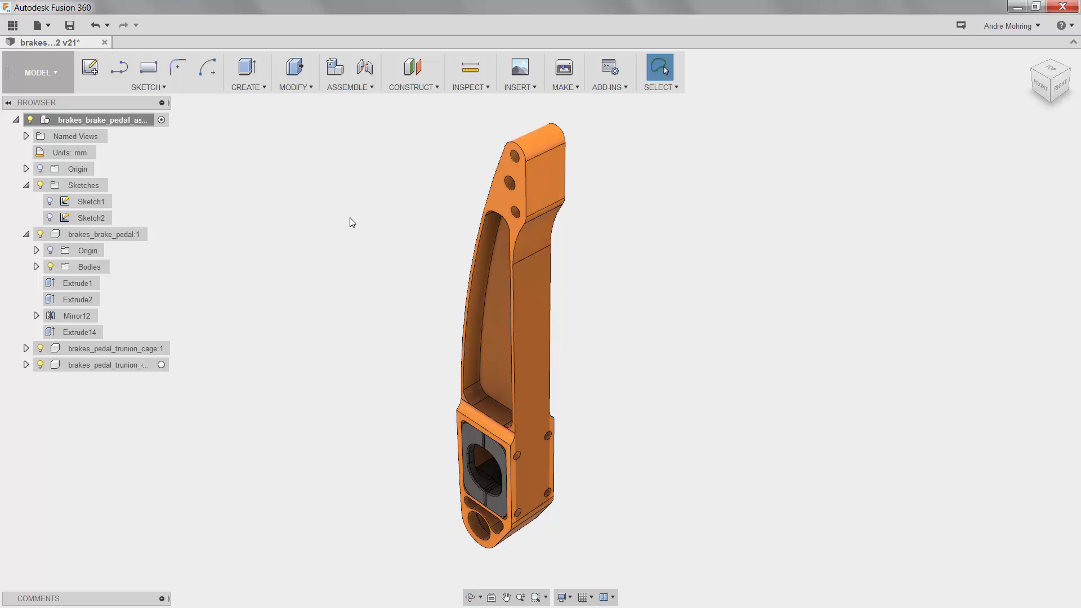
right_click(103, 234)
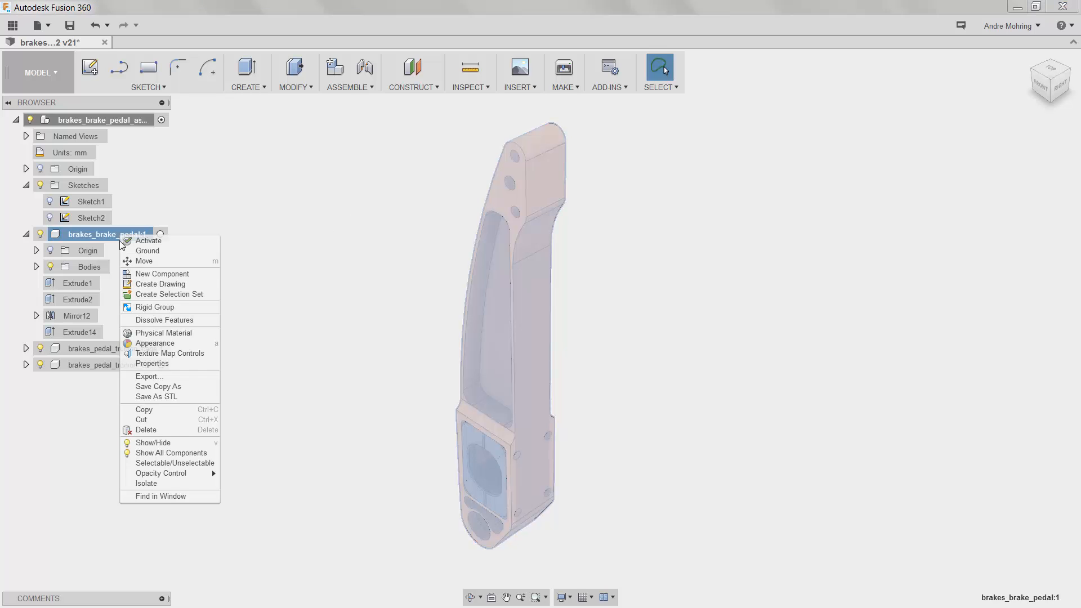
click(152, 364)
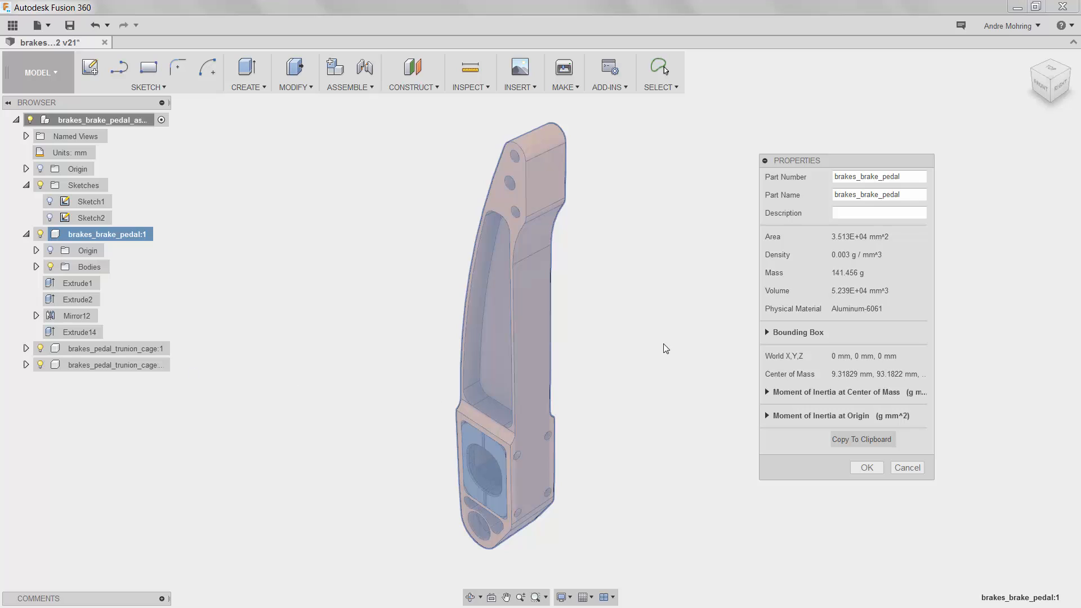
mouse_move(745, 307)
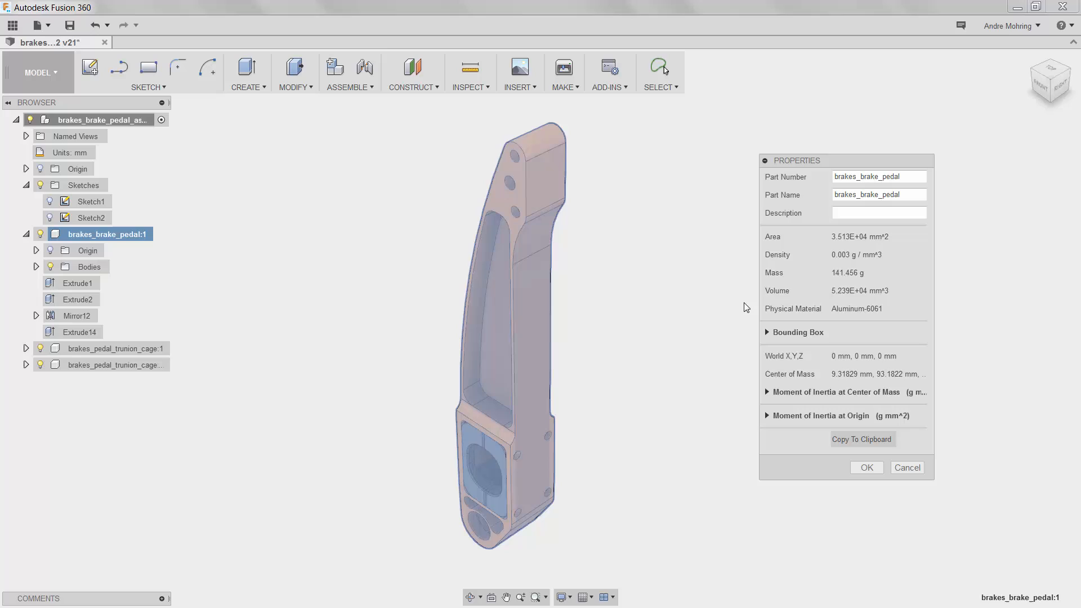
mouse_move(863, 462)
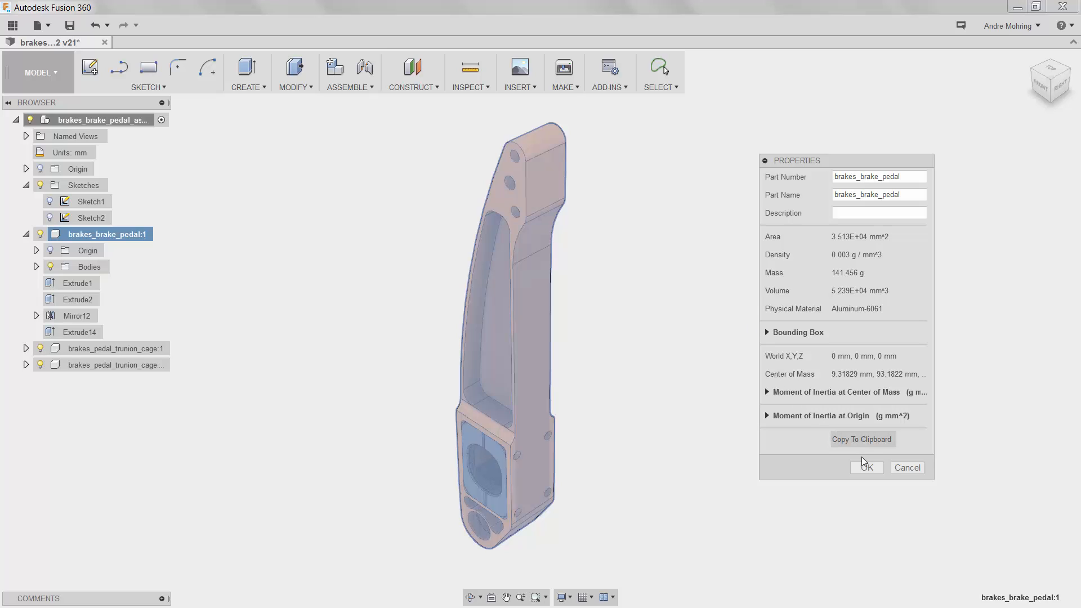
click(867, 468)
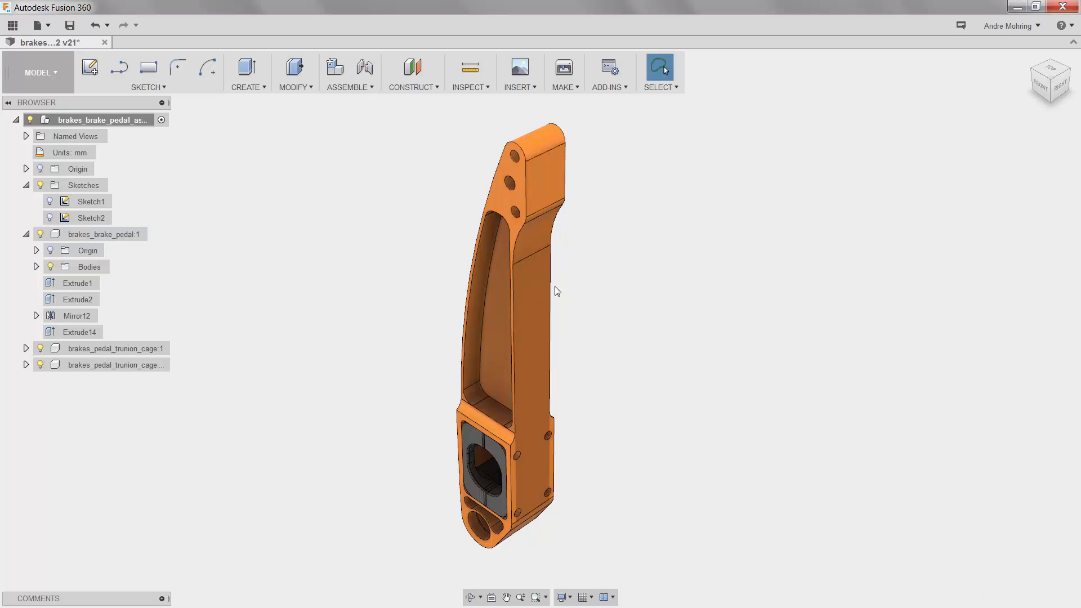
- Enter the SIMULATION workspace, run Pre-check to confirm Ready to Solve, and bring up Solve
click(38, 73)
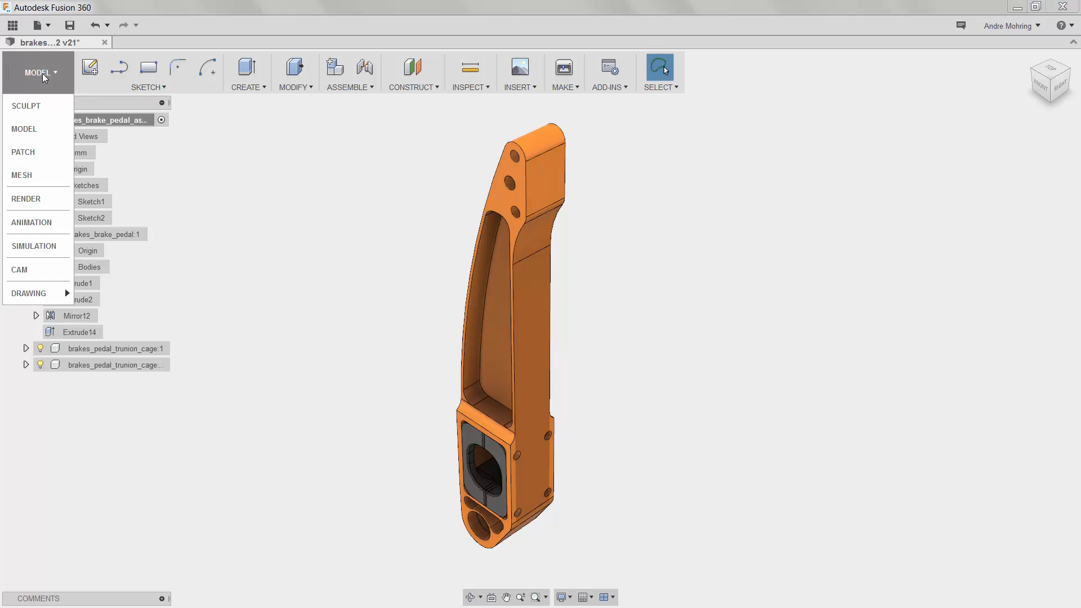
click(37, 247)
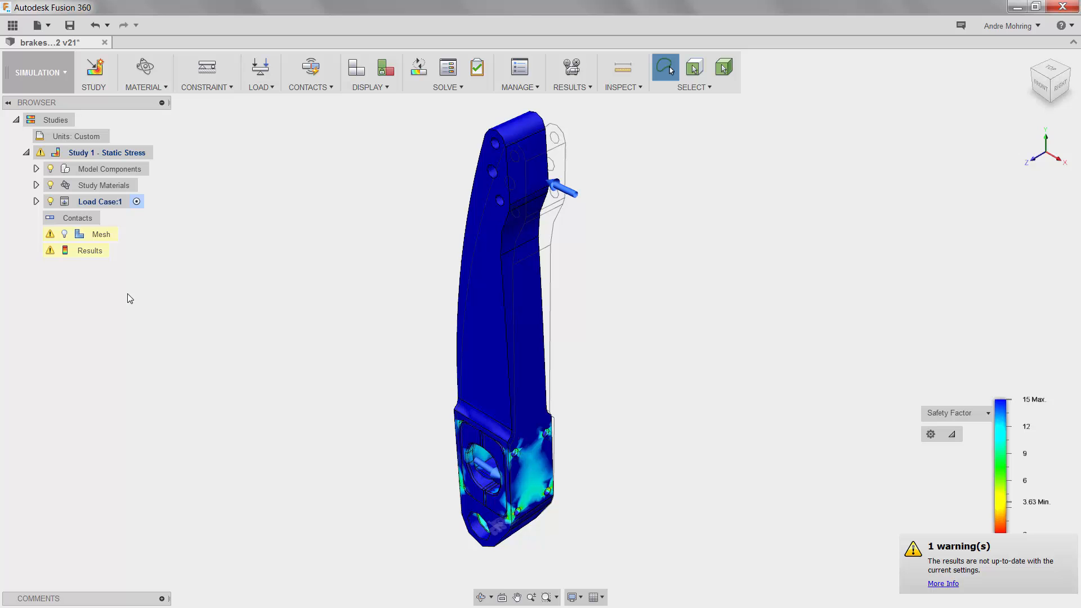
mouse_move(176, 302)
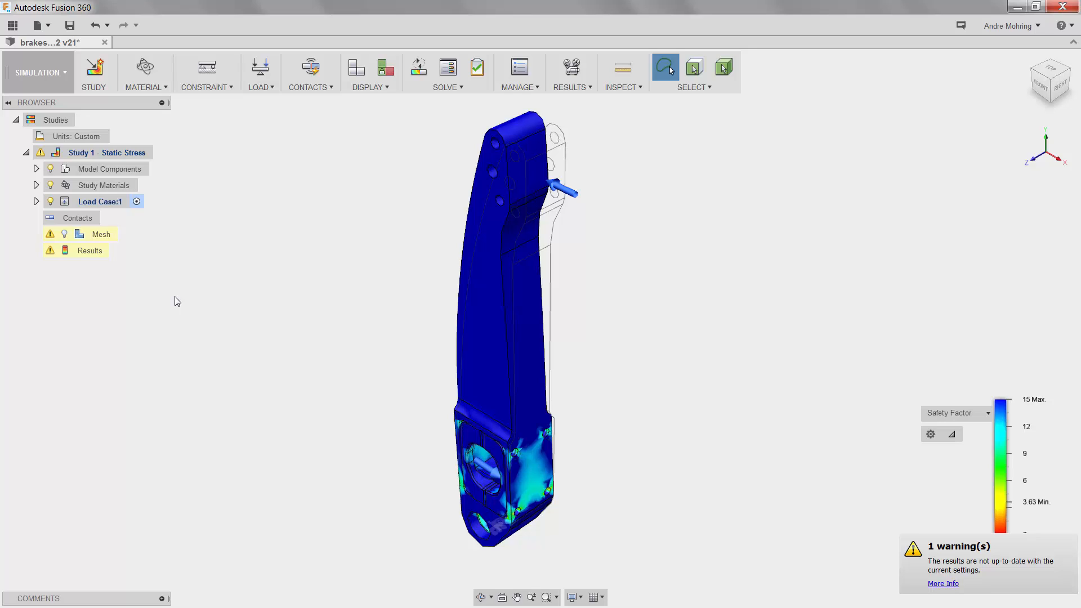
mouse_move(248, 269)
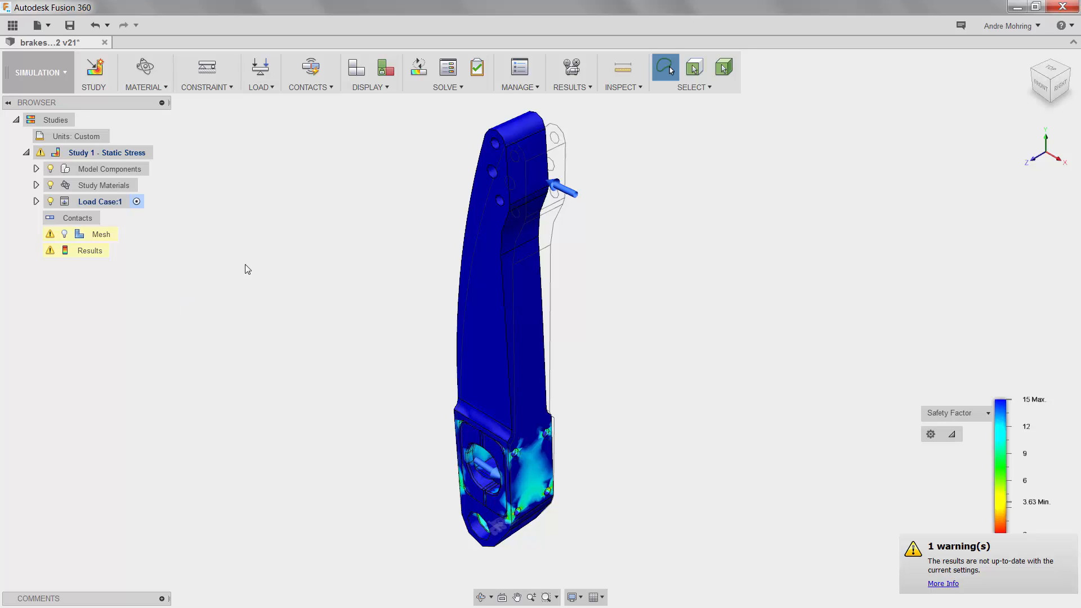
click(476, 68)
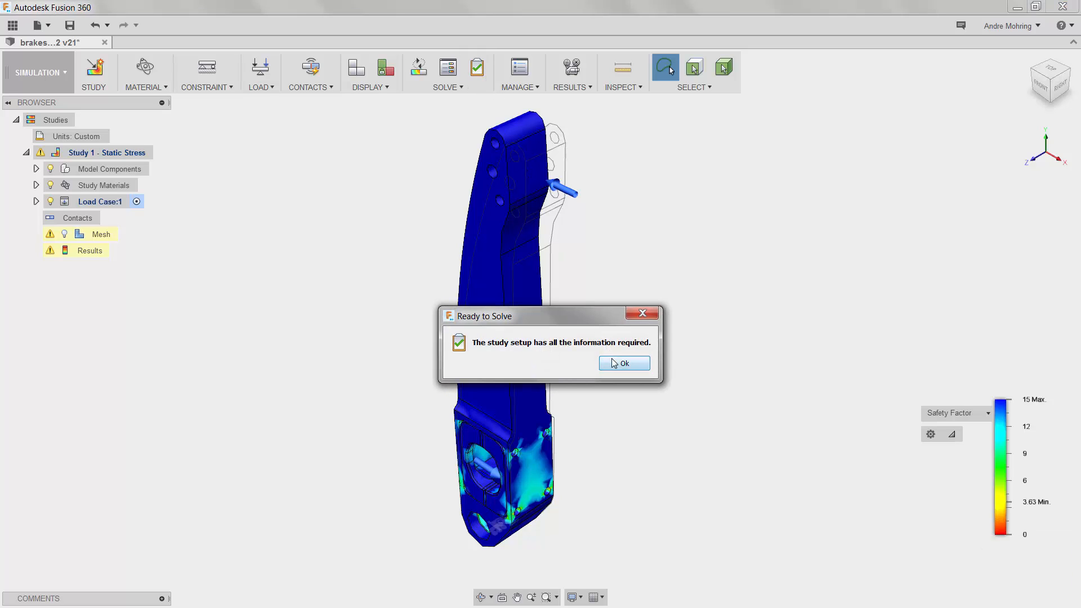
click(622, 363)
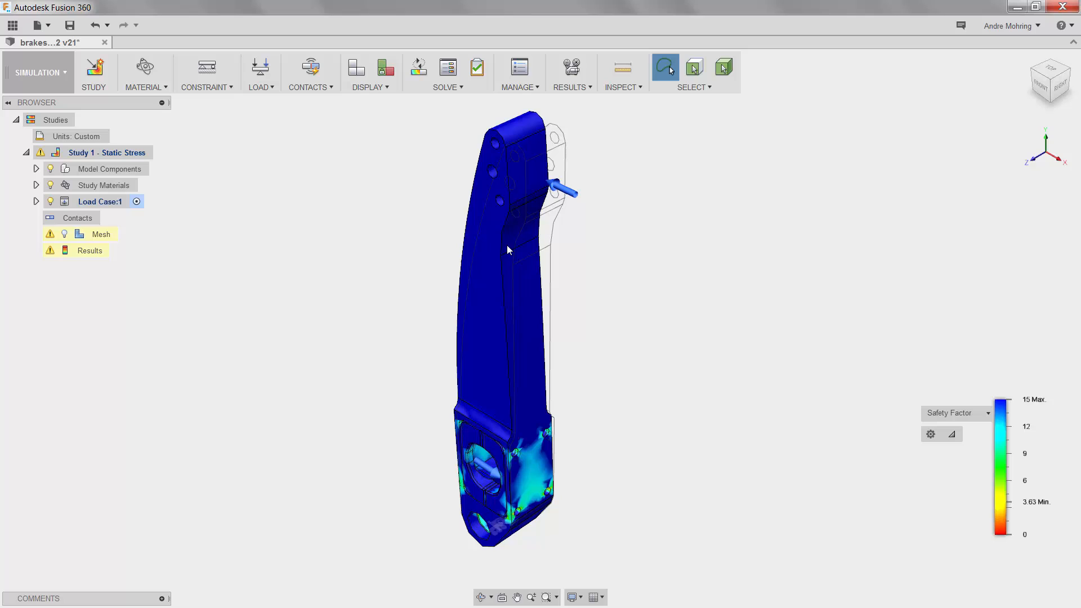
click(447, 68)
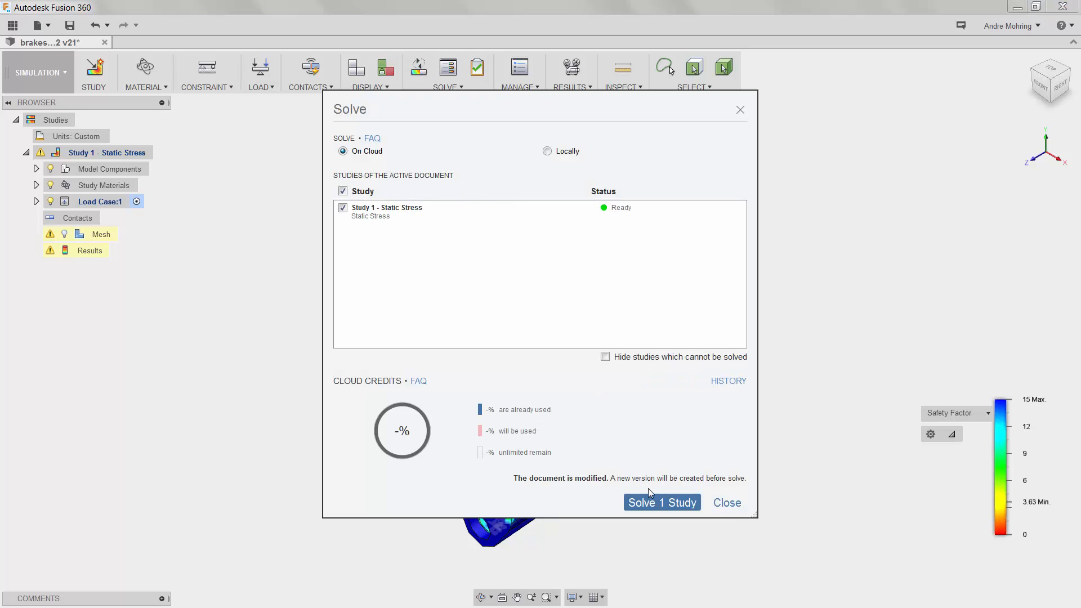
- Solve Study 1 - Static Stress on the cloud, giving updated stress near 97 MPa
click(661, 502)
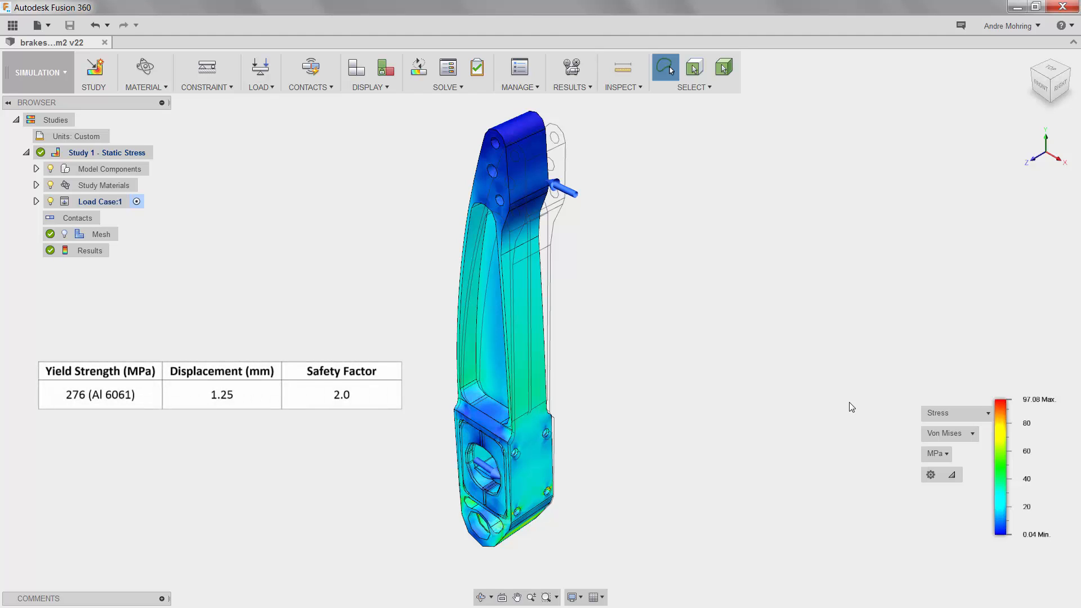
- Review displacement peaking near 0.77 mm, then show Safety Factor with its 2.83 minimum
click(954, 413)
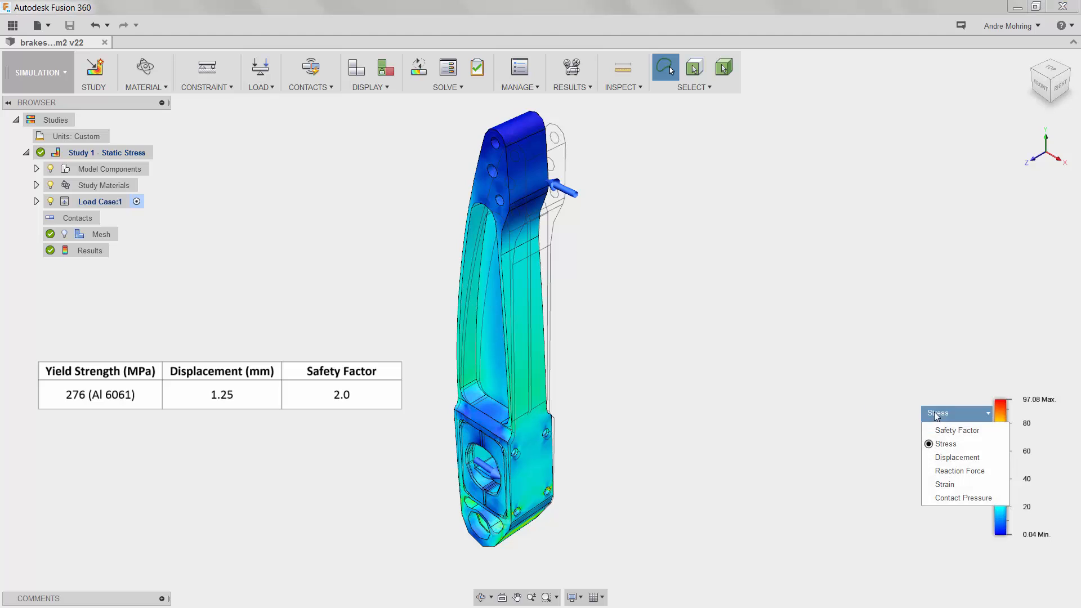
click(957, 457)
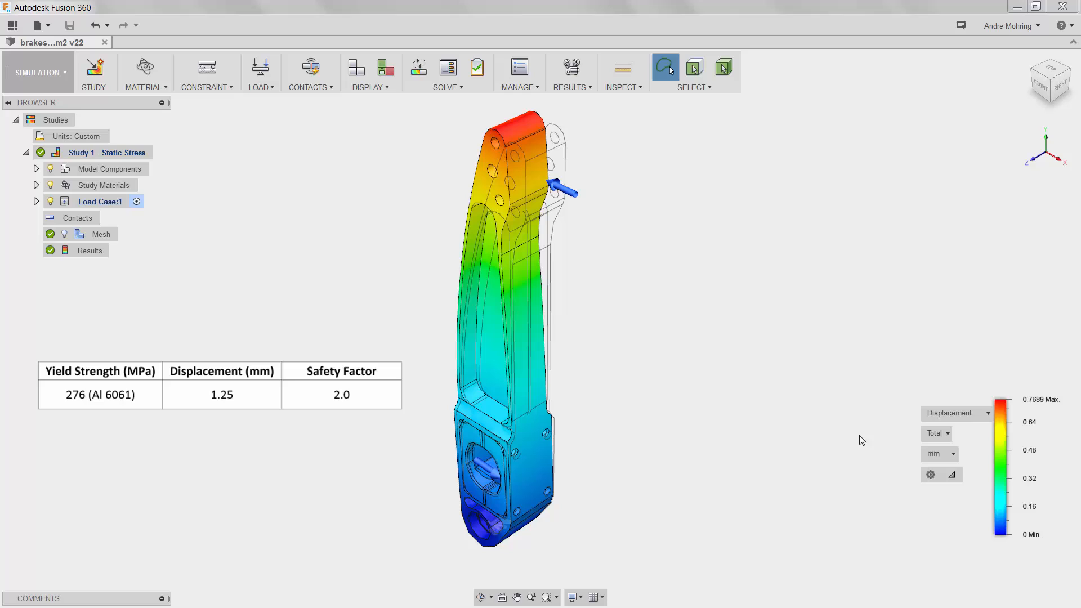
mouse_move(913, 430)
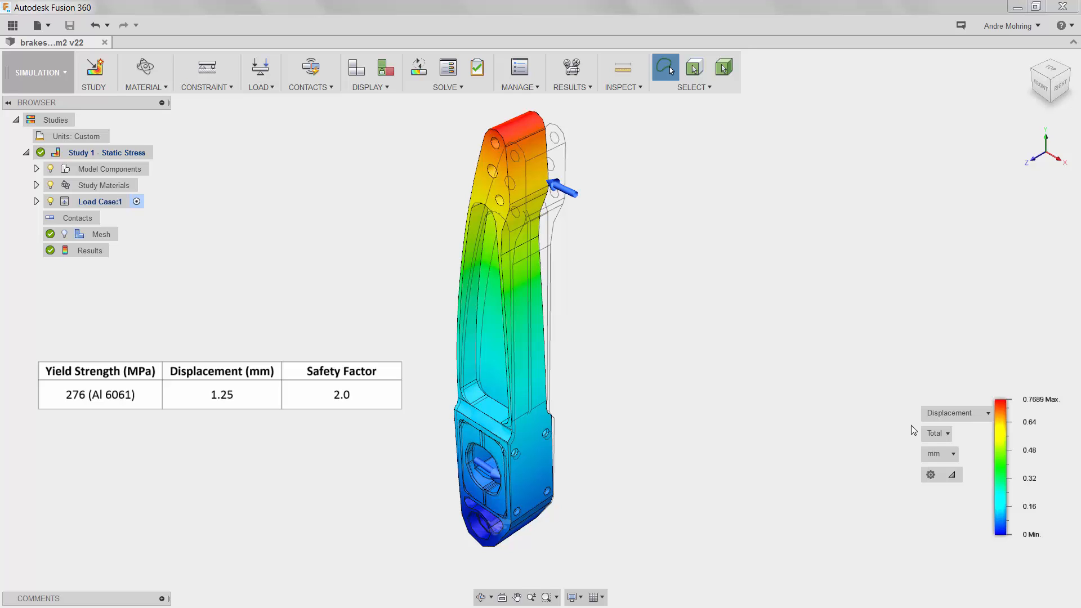
click(956, 413)
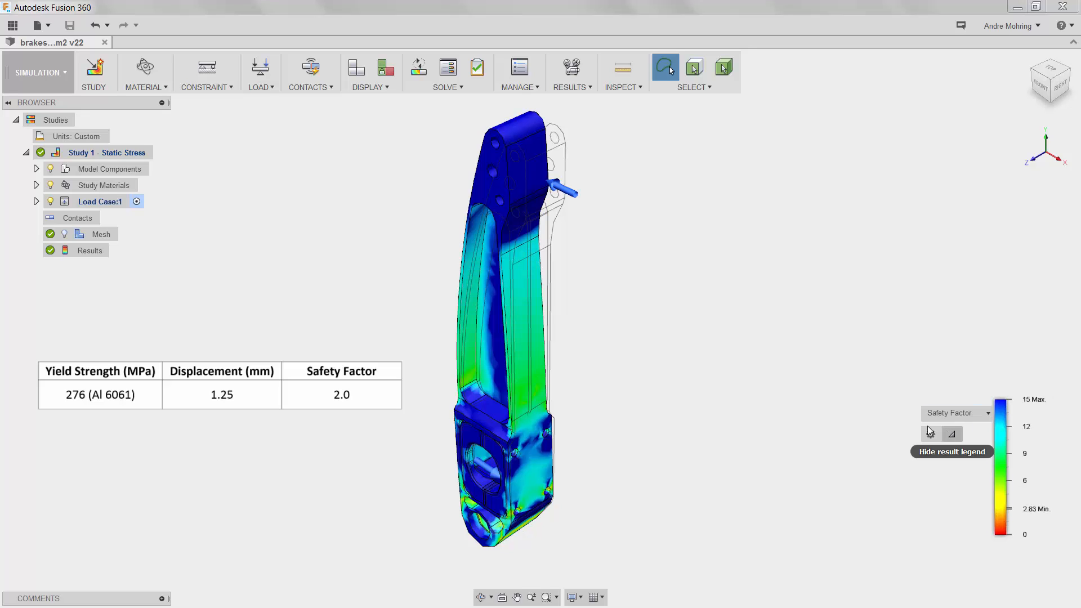
mouse_move(876, 424)
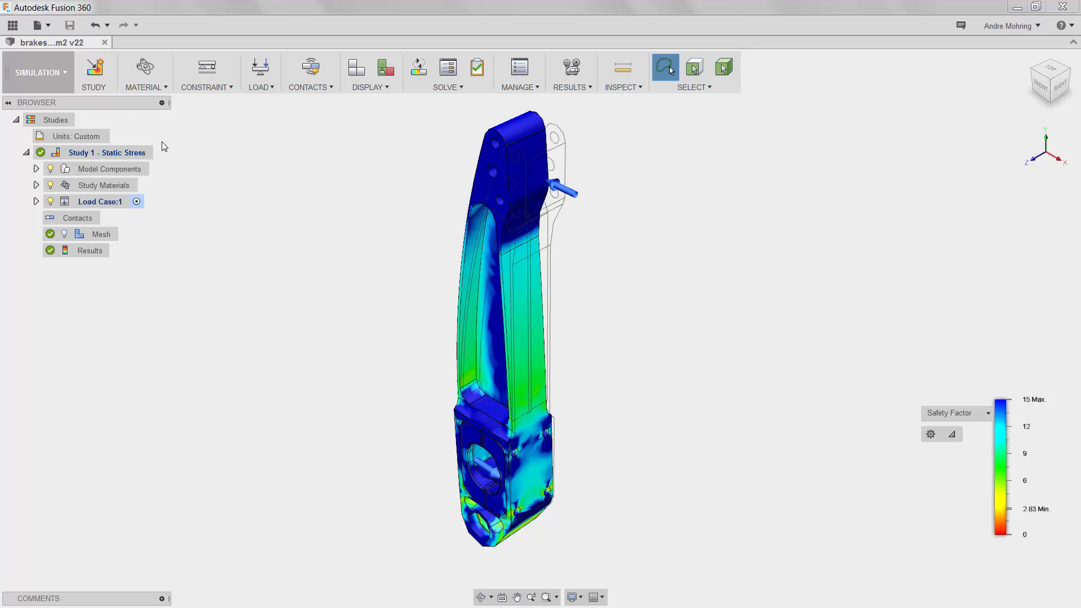
- Return to the MODEL workspace and expand brakes_brake_pedal:1 to list its features
click(39, 72)
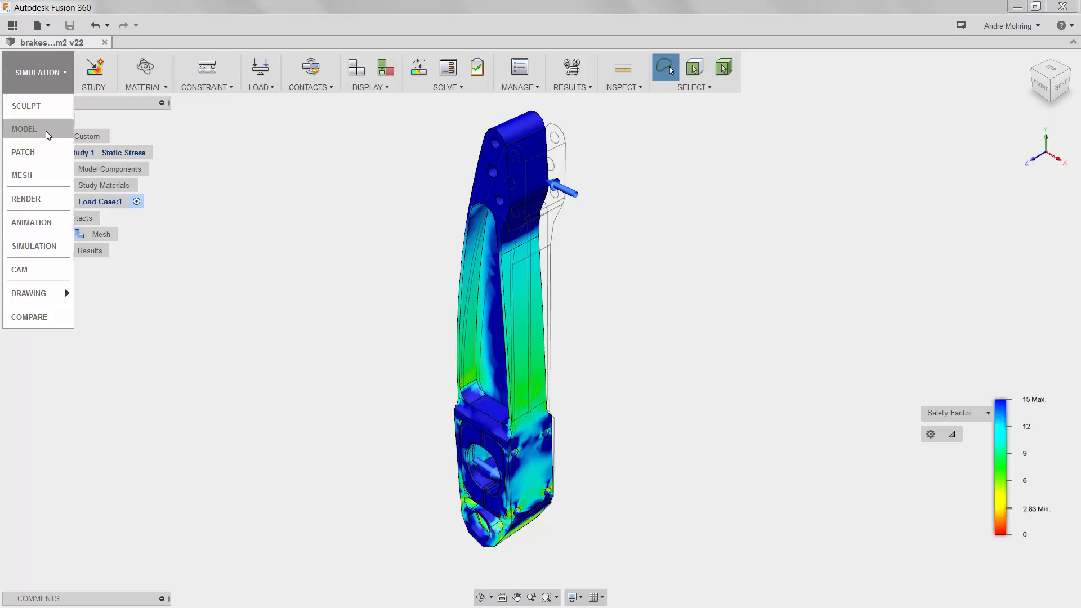
click(24, 128)
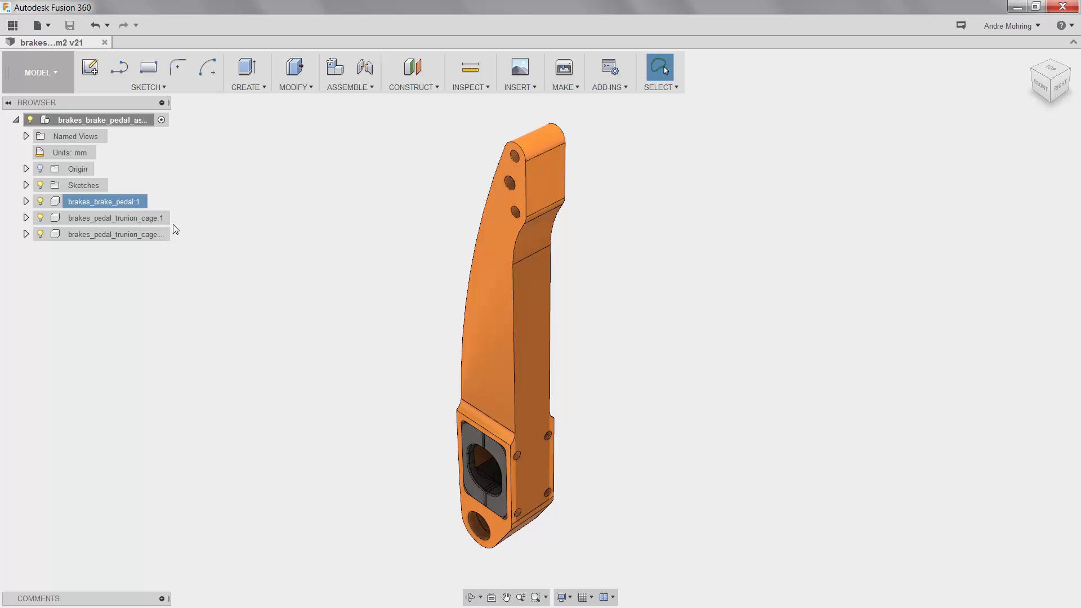
click(25, 201)
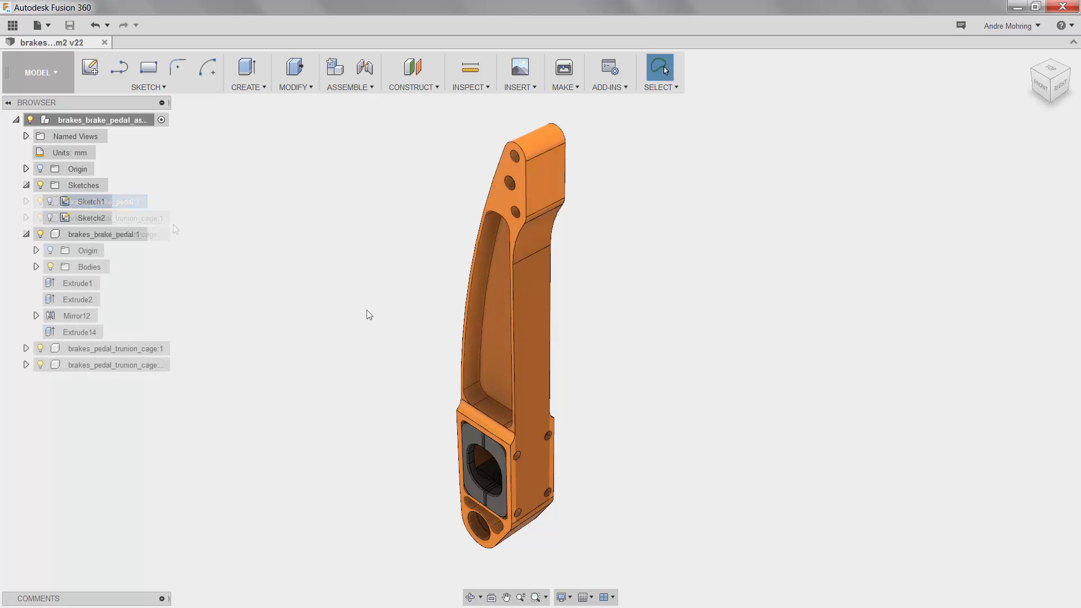